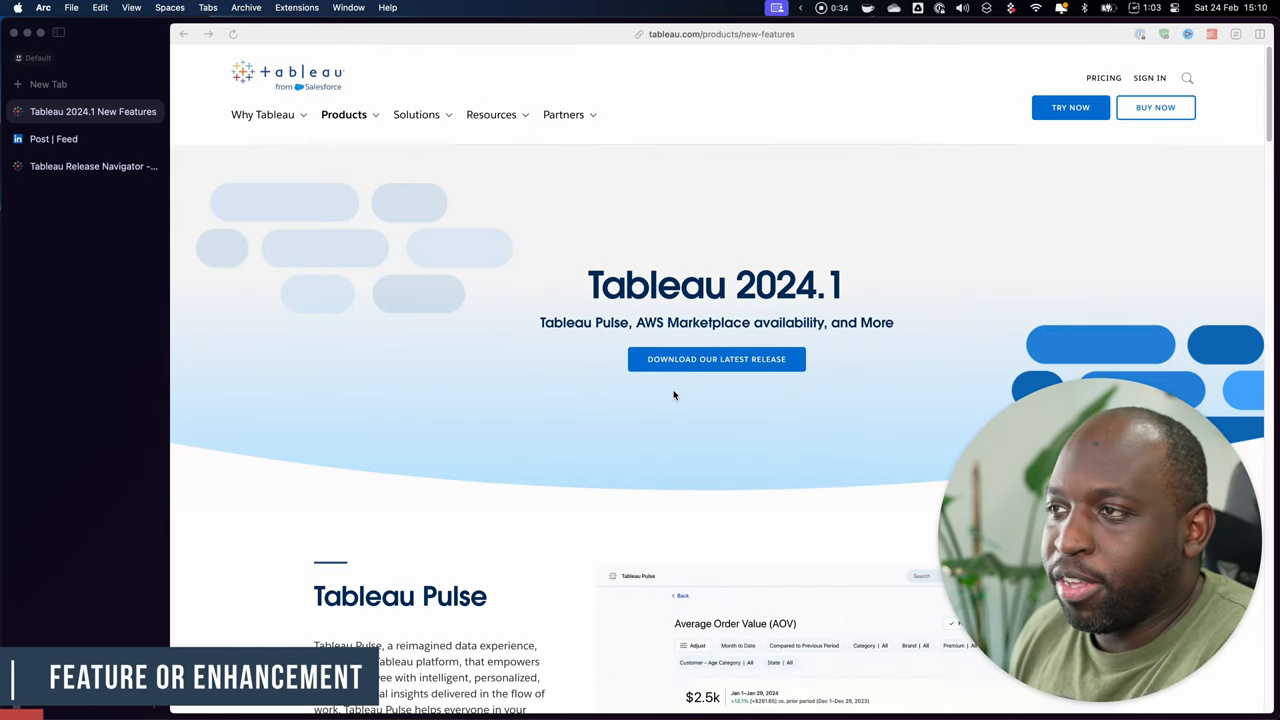
Step: Filter the 2024.1 All Features list to Tableau Desktop features only
scroll("down", 3)
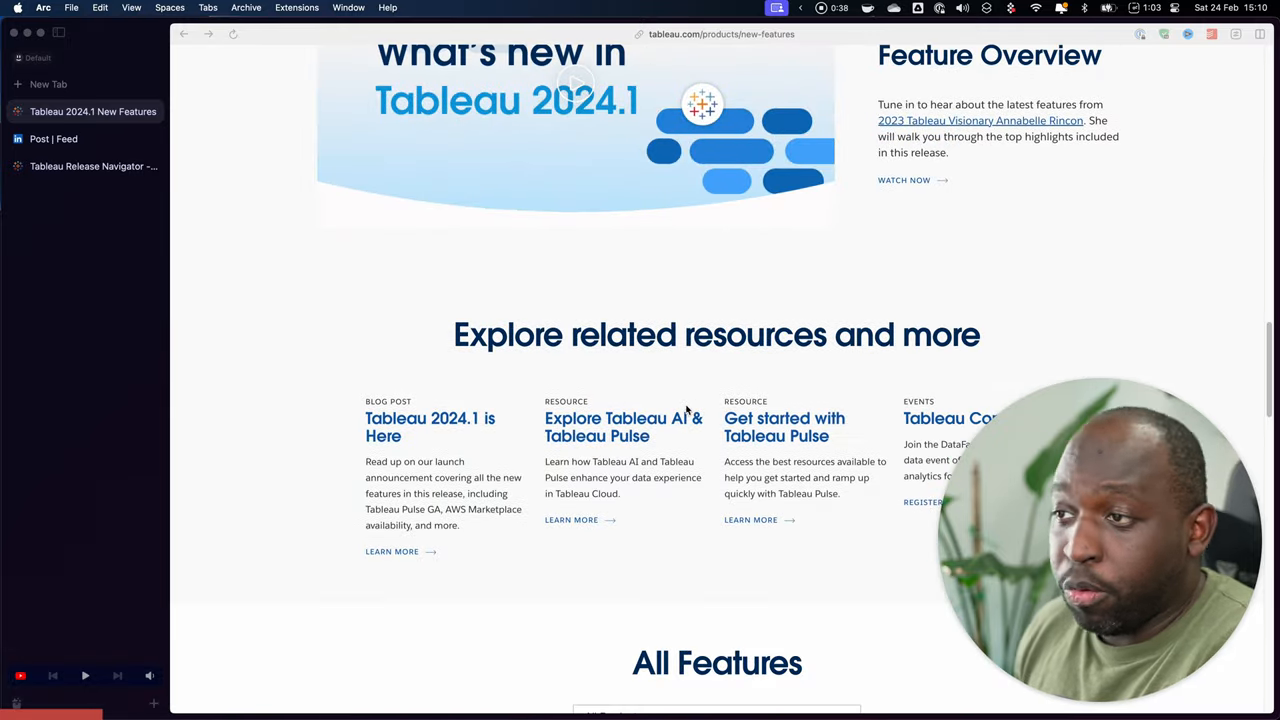
scroll("down", 3)
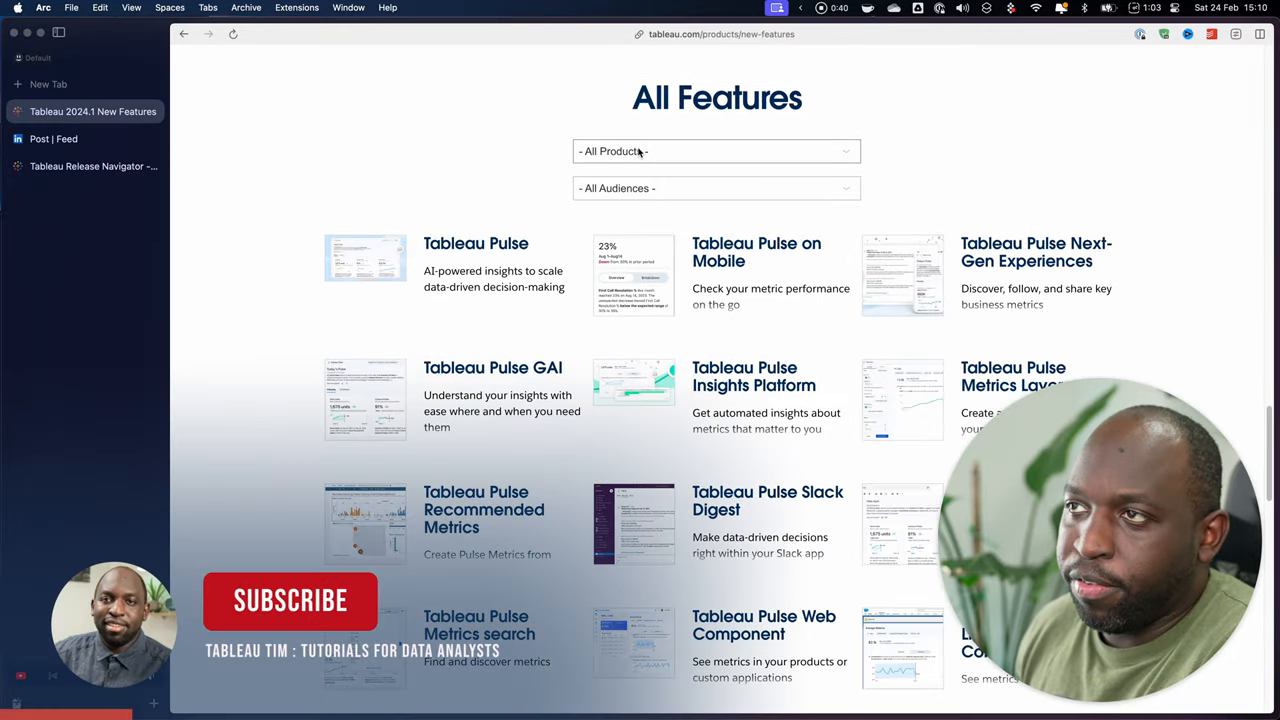
left_click(716, 152)
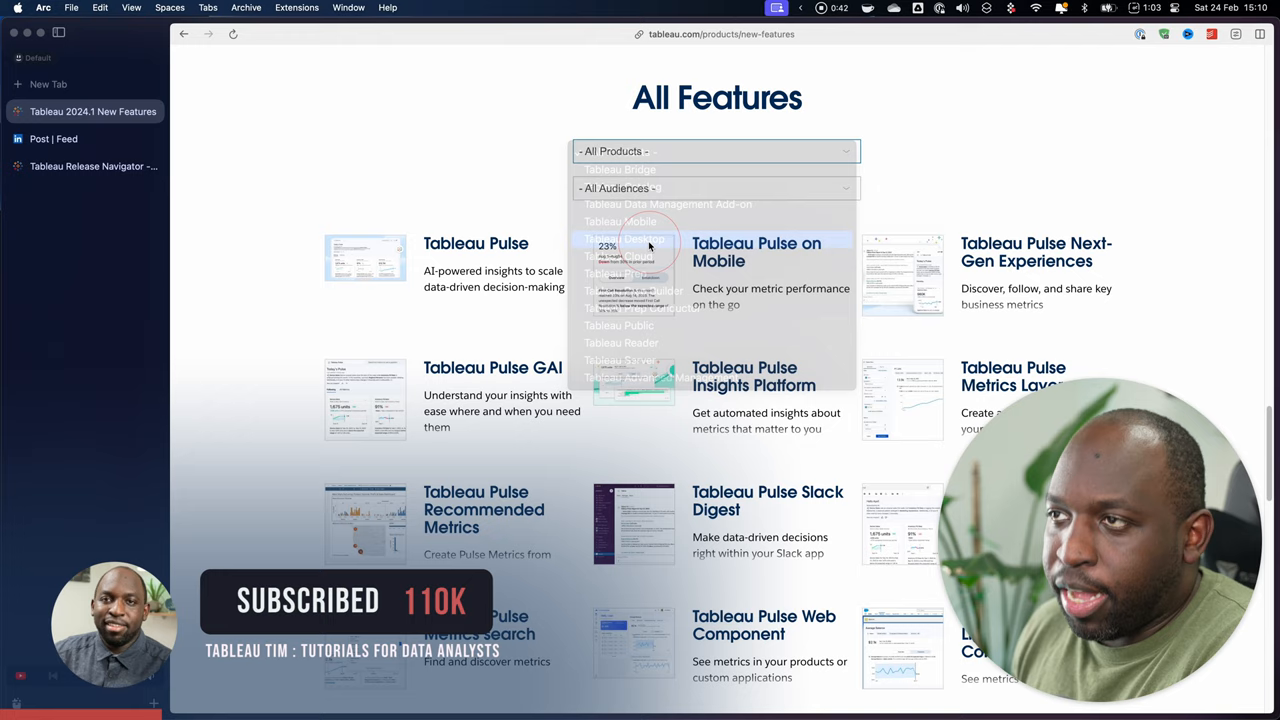
left_click(628, 240)
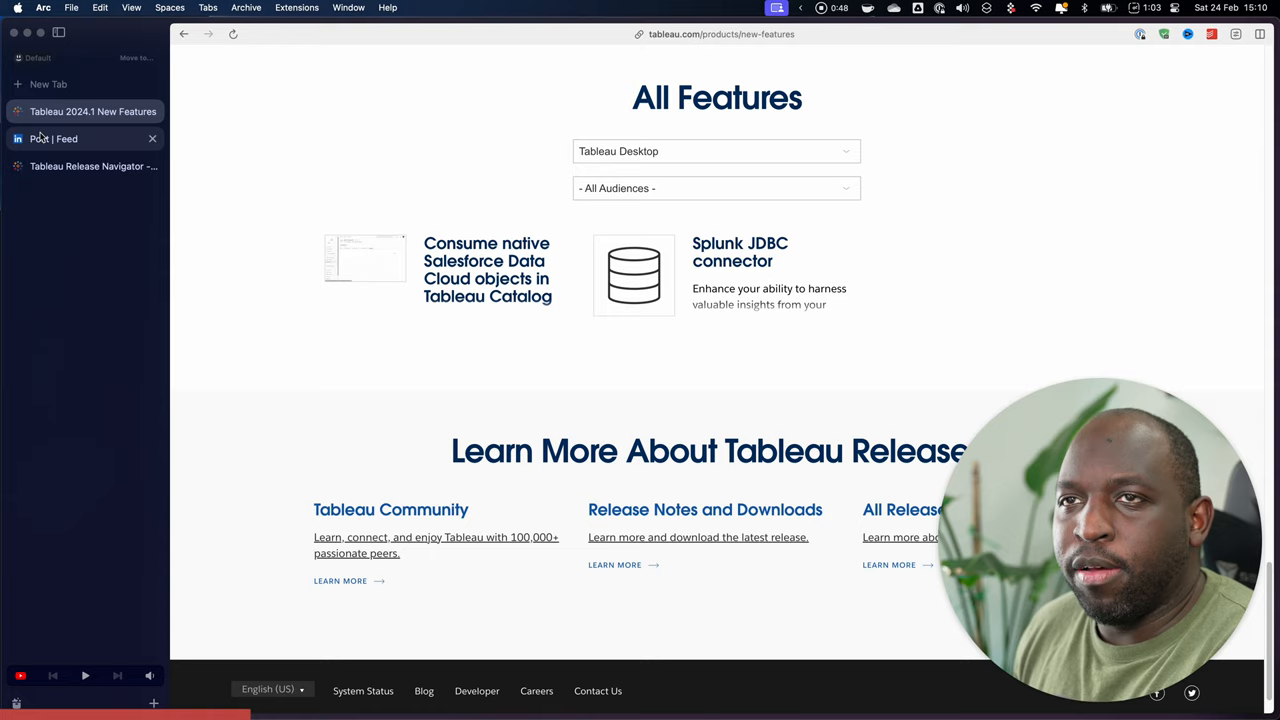
Step: Read the LinkedIn post on LineString buffers and play its demo video
left_click(52, 138)
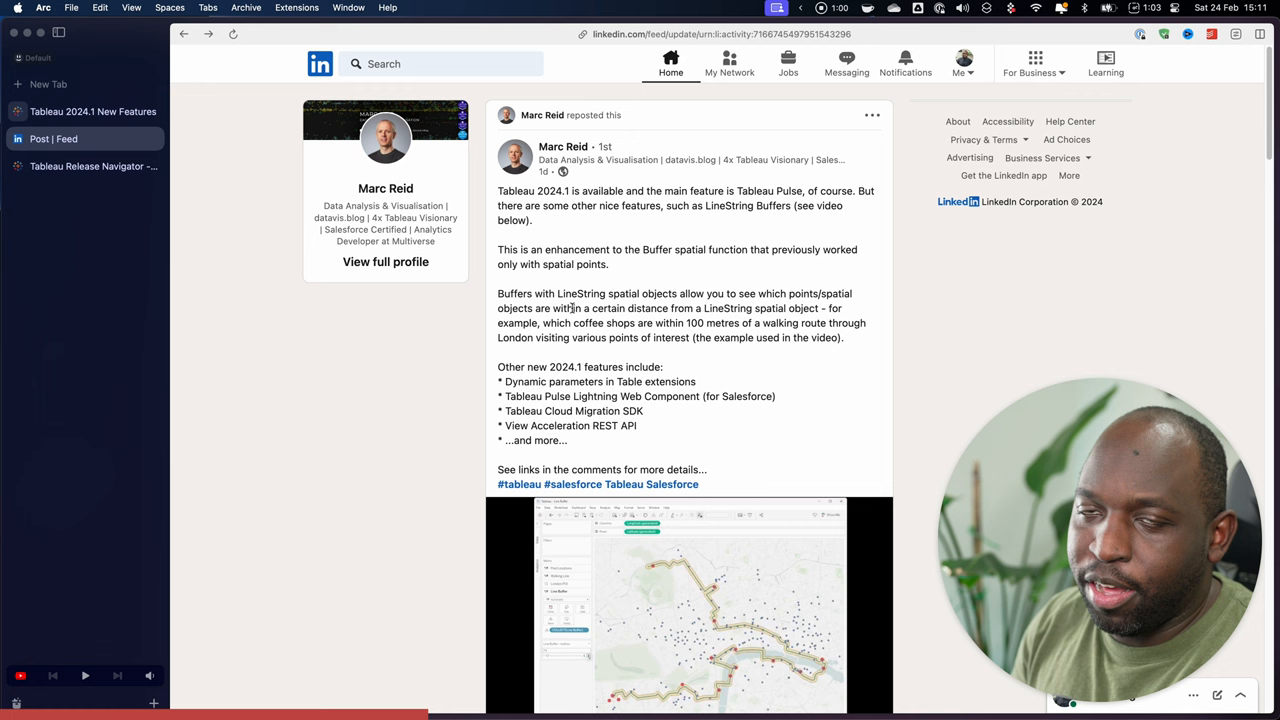
scroll("down", 3)
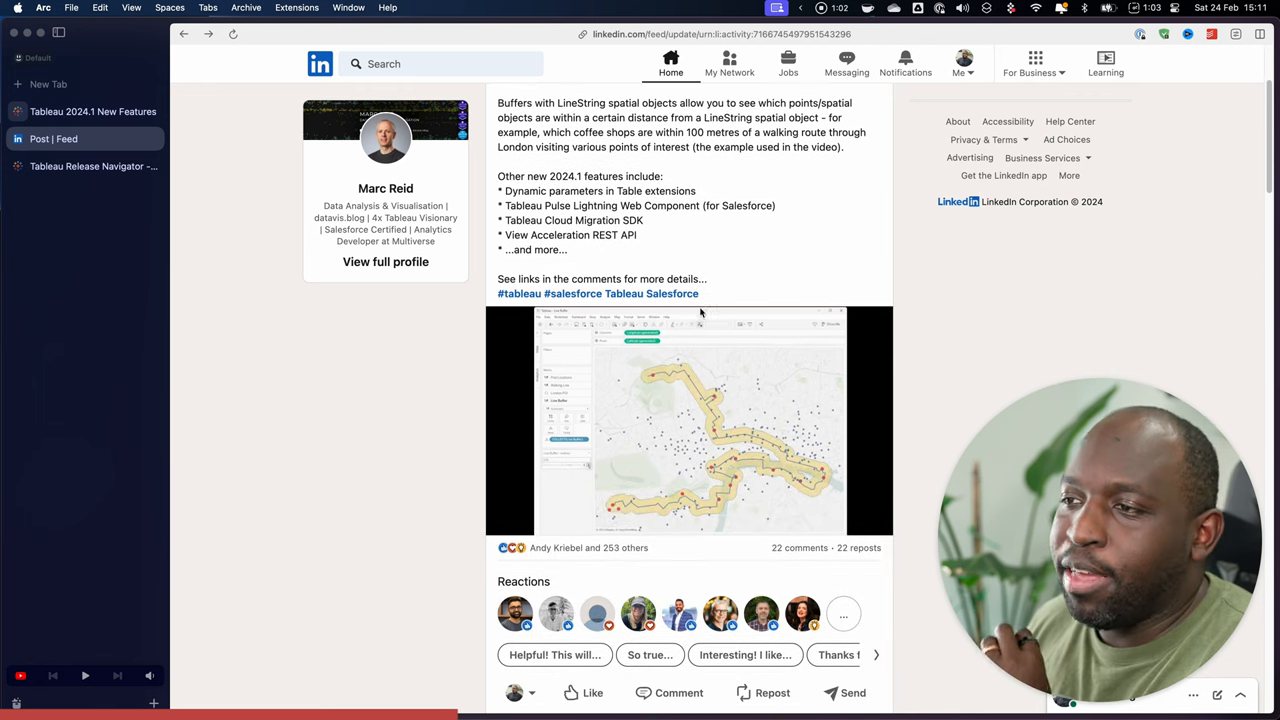
left_click(688, 420)
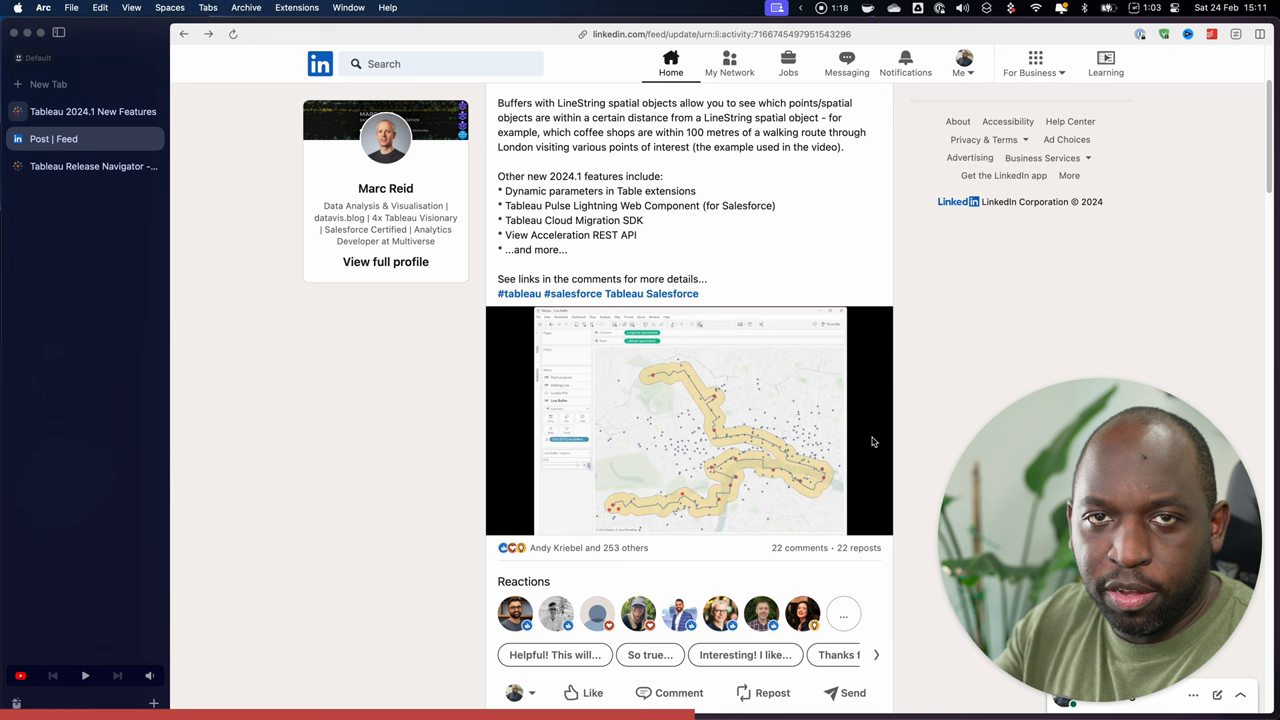
left_click(688, 420)
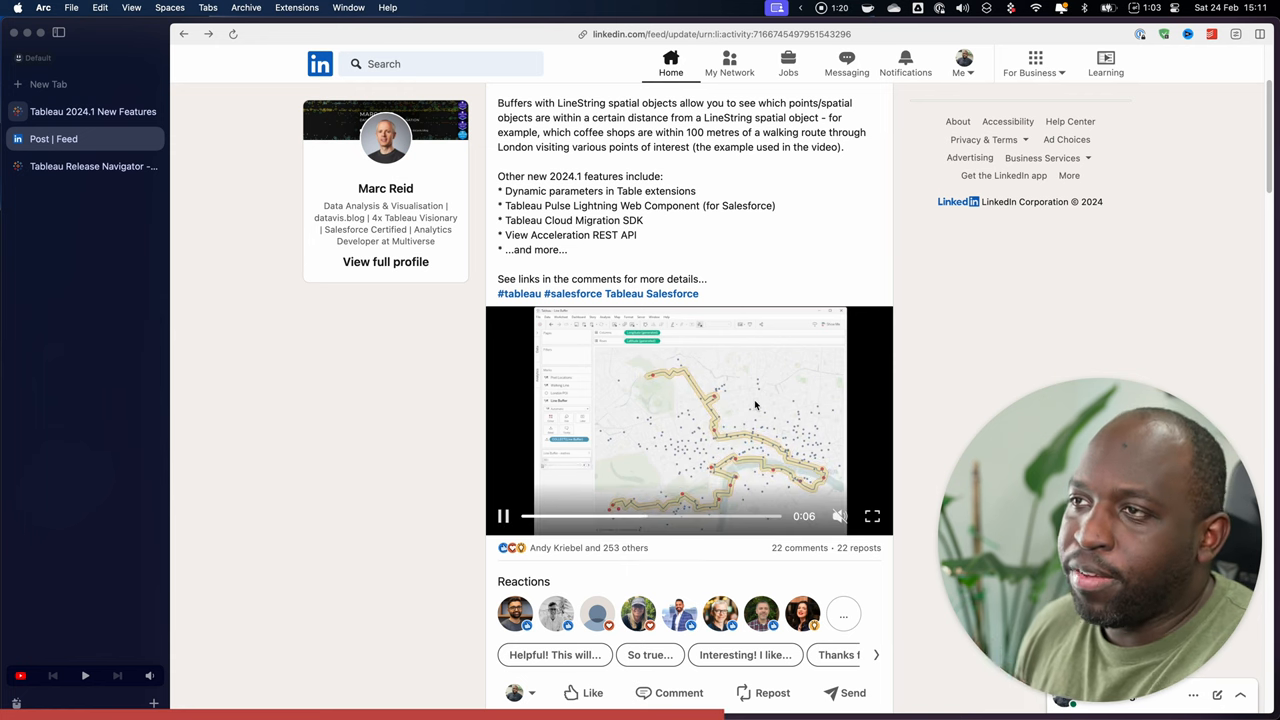
Step: Move on to the Tableau Release Navigator page listing Desktop 2024.1 changes
scroll("down", 3)
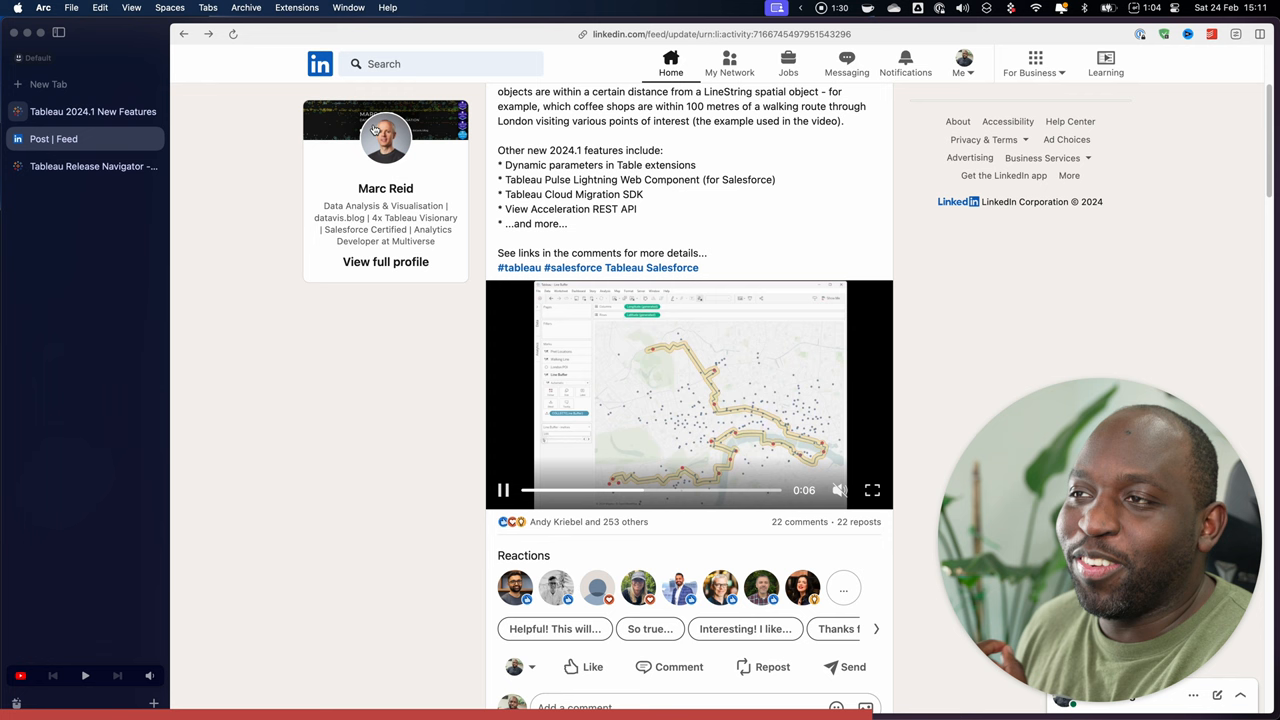
left_click(92, 166)
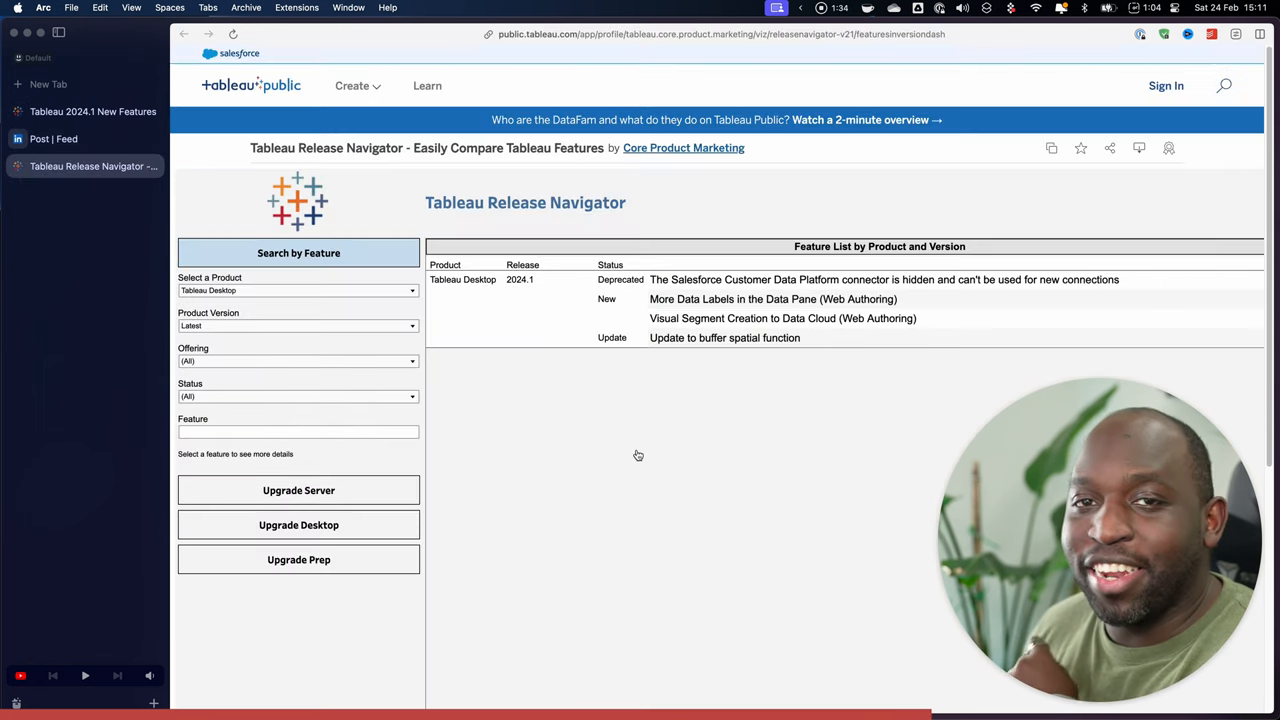
mouse_move(616, 424)
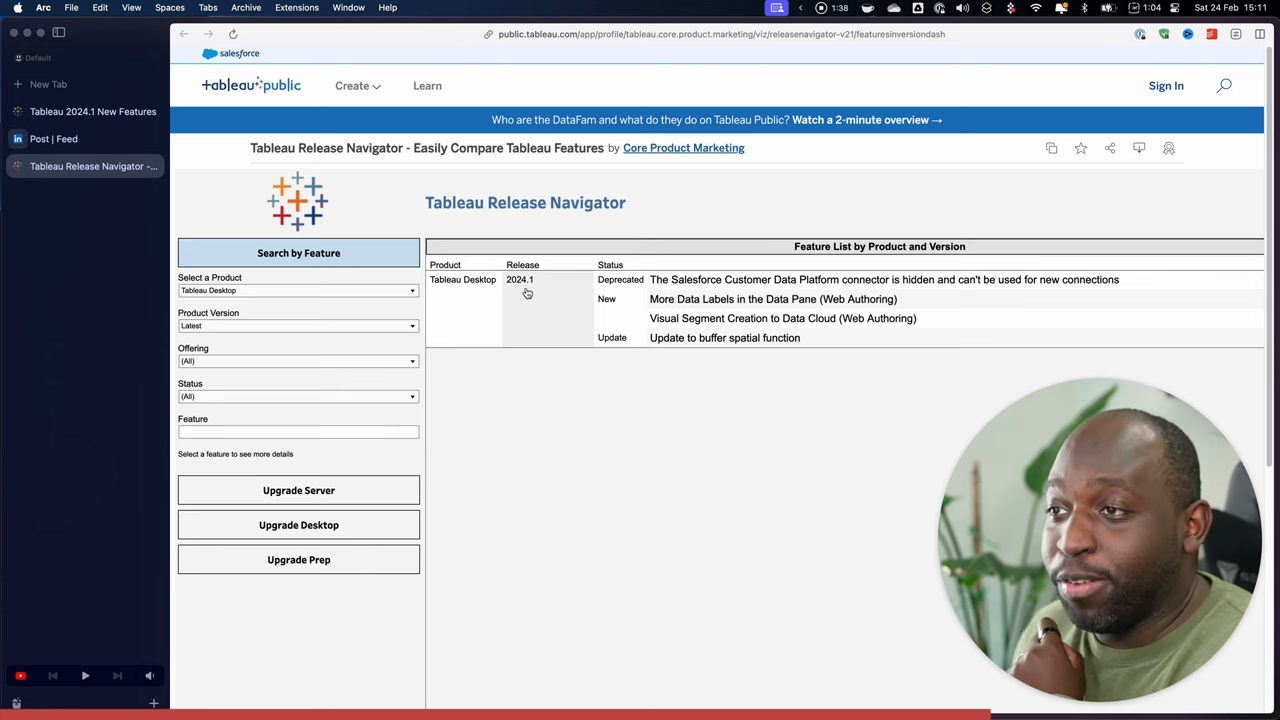
Step: Single out the 'Update to buffer spatial function' row in the Desktop 2024.1 list
left_click(724, 336)
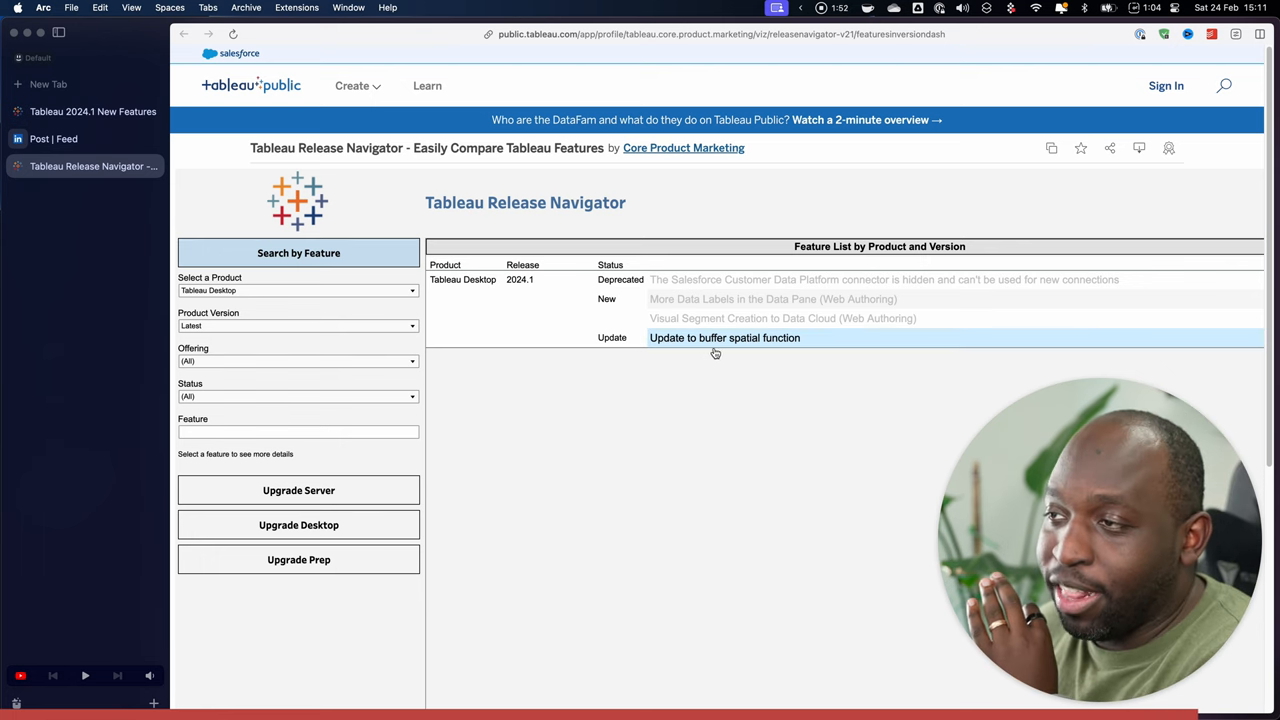
mouse_move(652, 420)
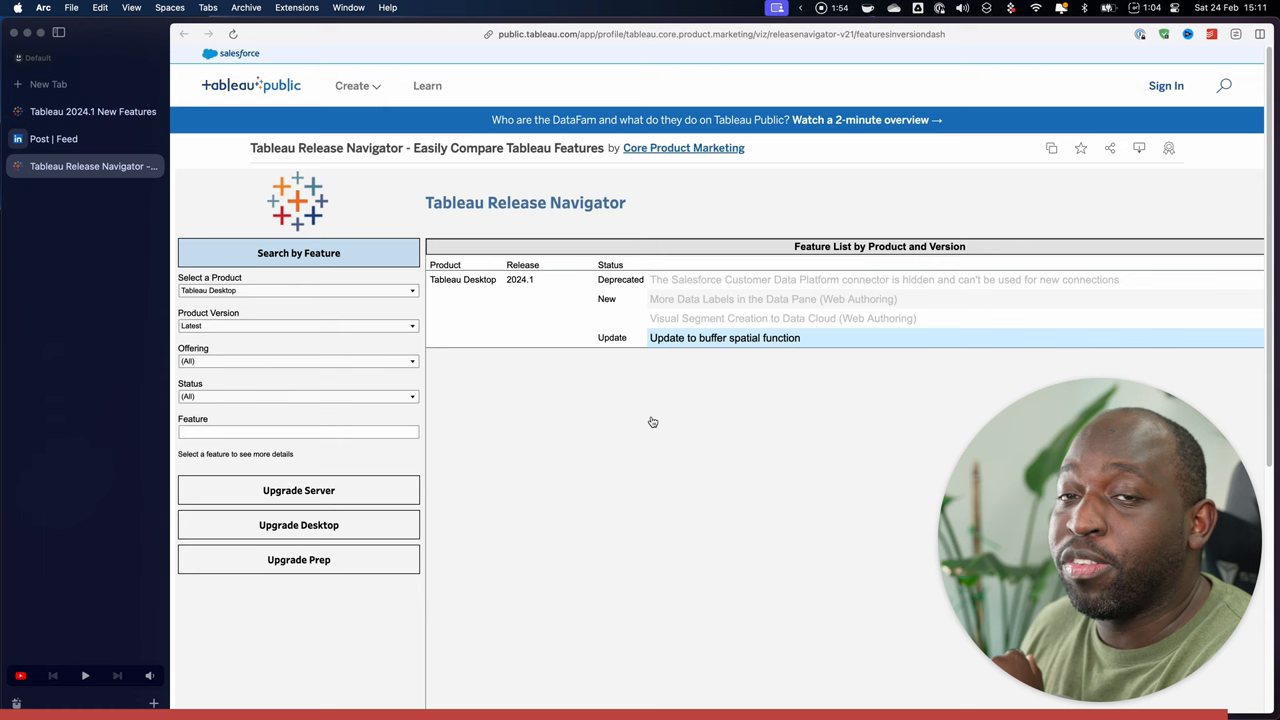
mouse_move(652, 414)
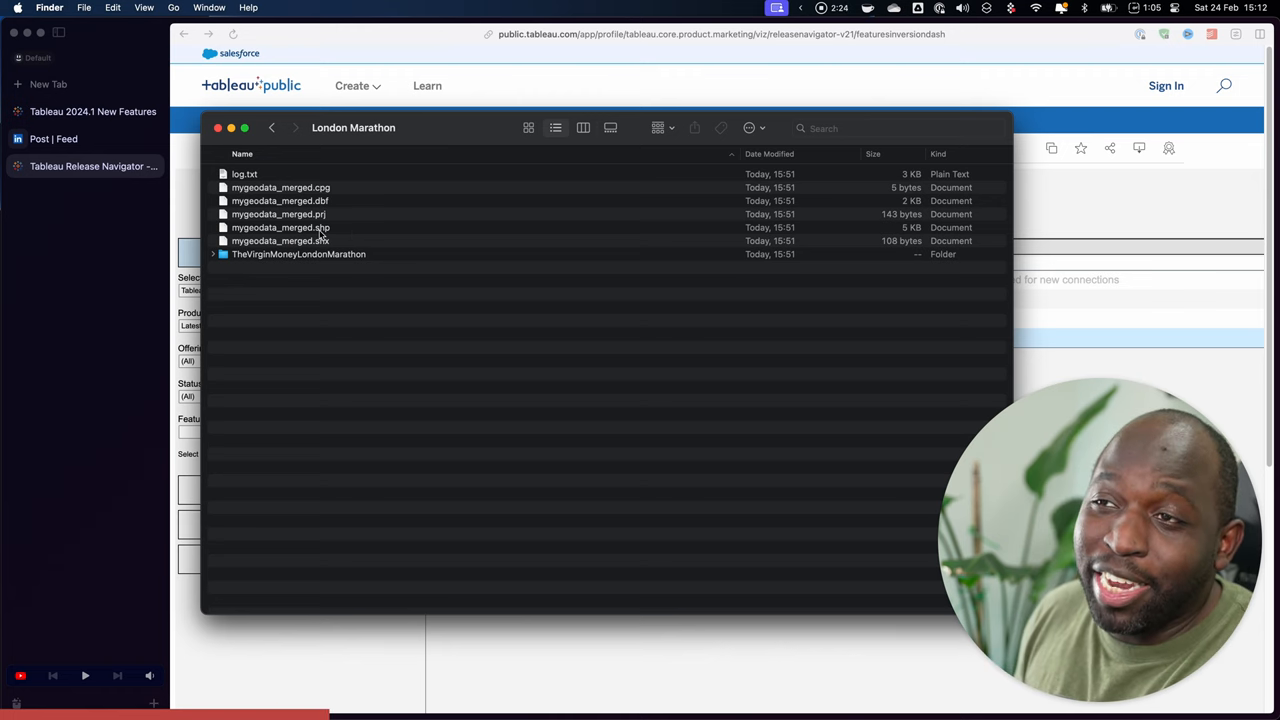
Step: Pick out mygeodata_merged.shp in the London Marathon folder
left_click(280, 228)
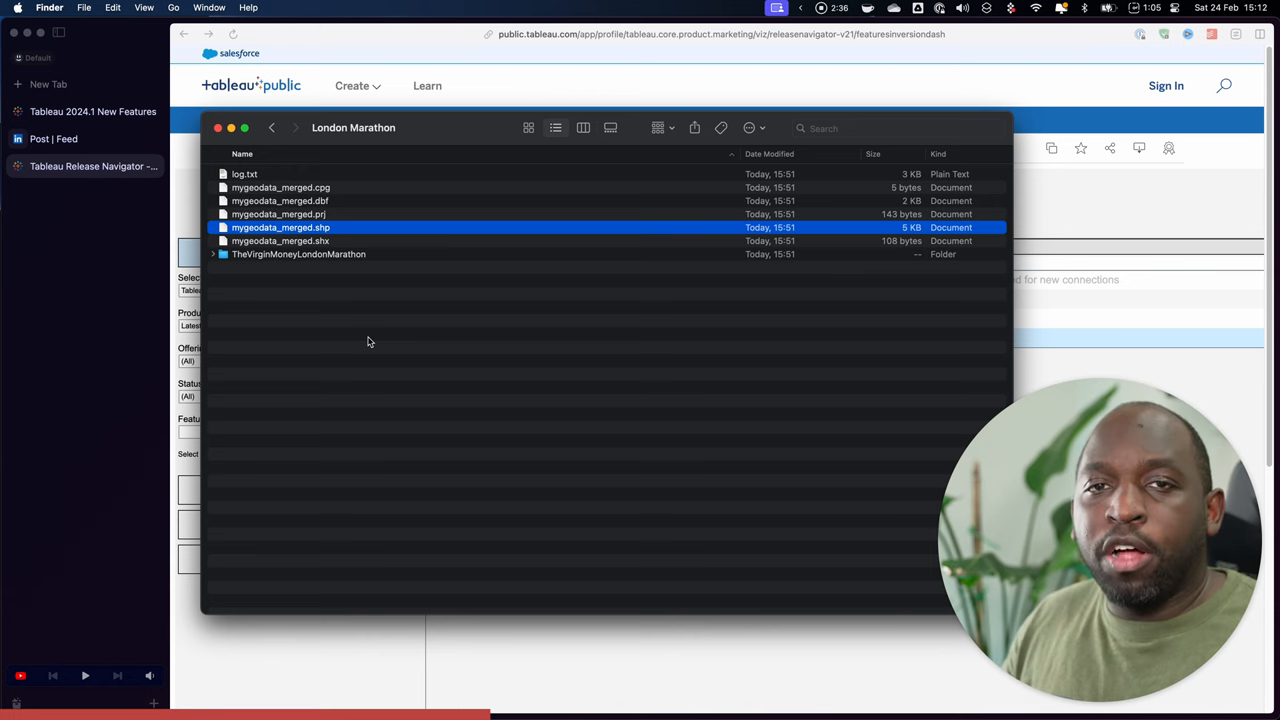
mouse_move(538, 284)
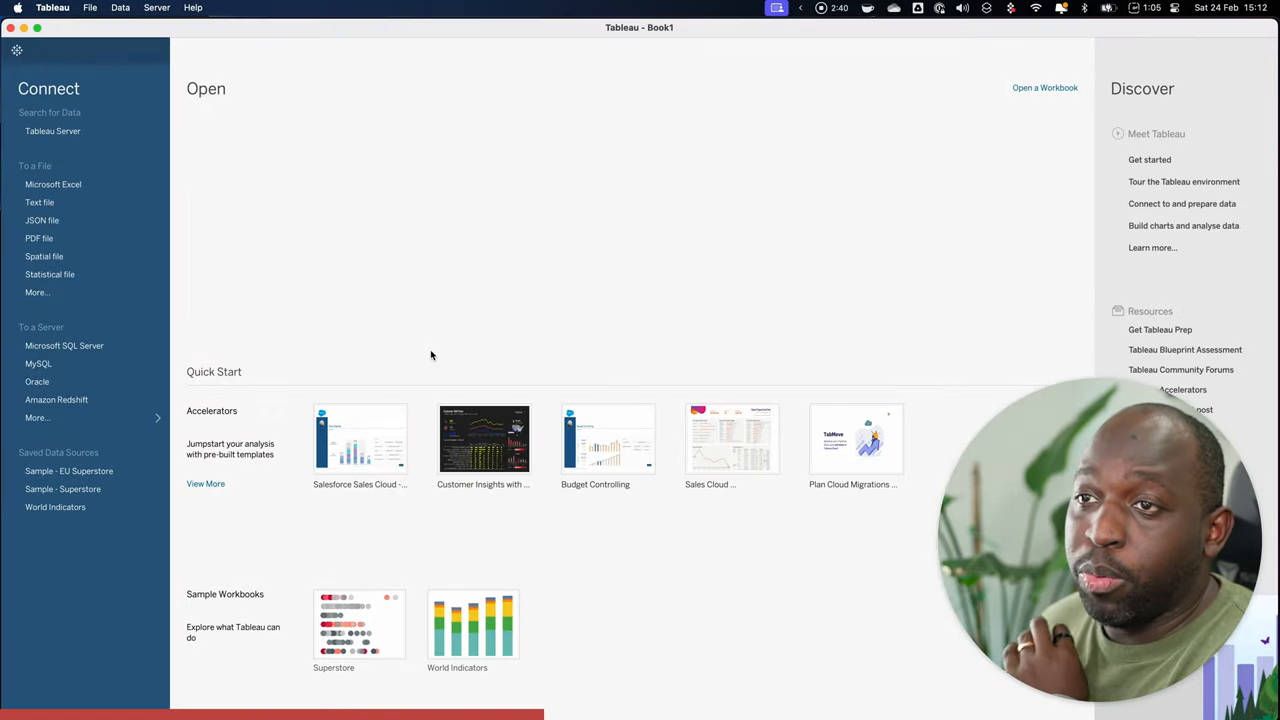
mouse_move(332, 320)
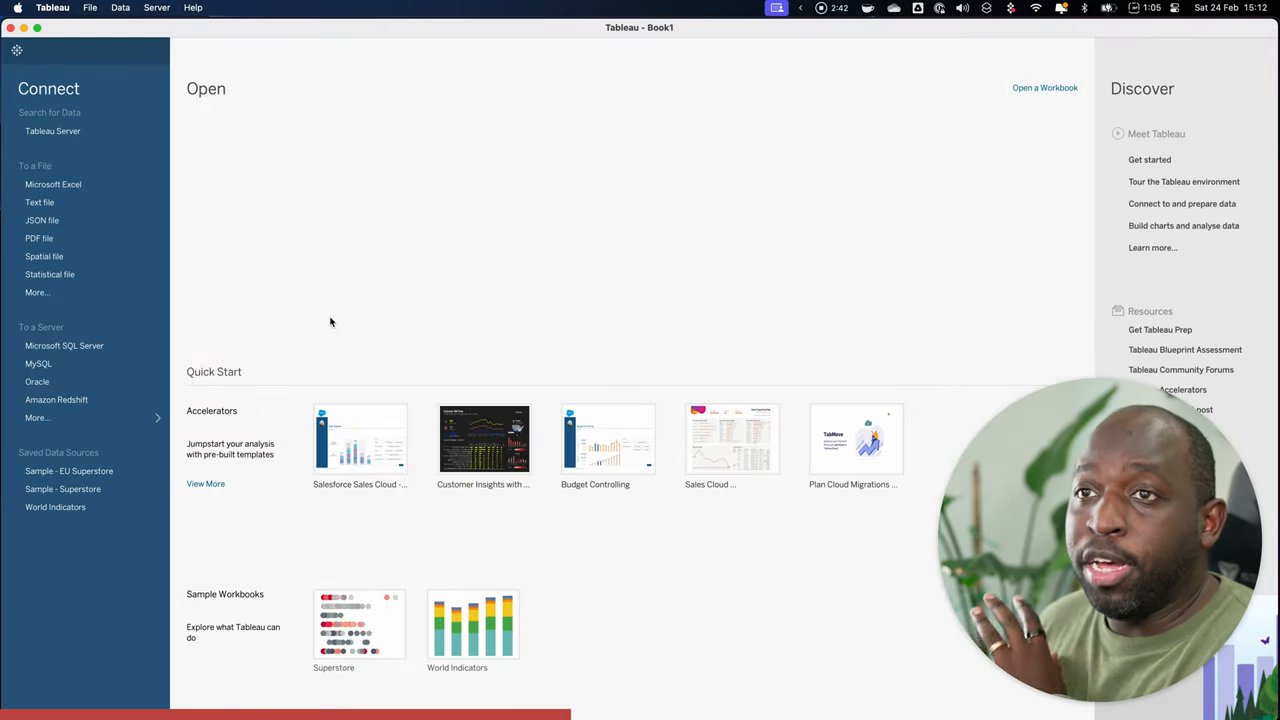
mouse_move(44, 256)
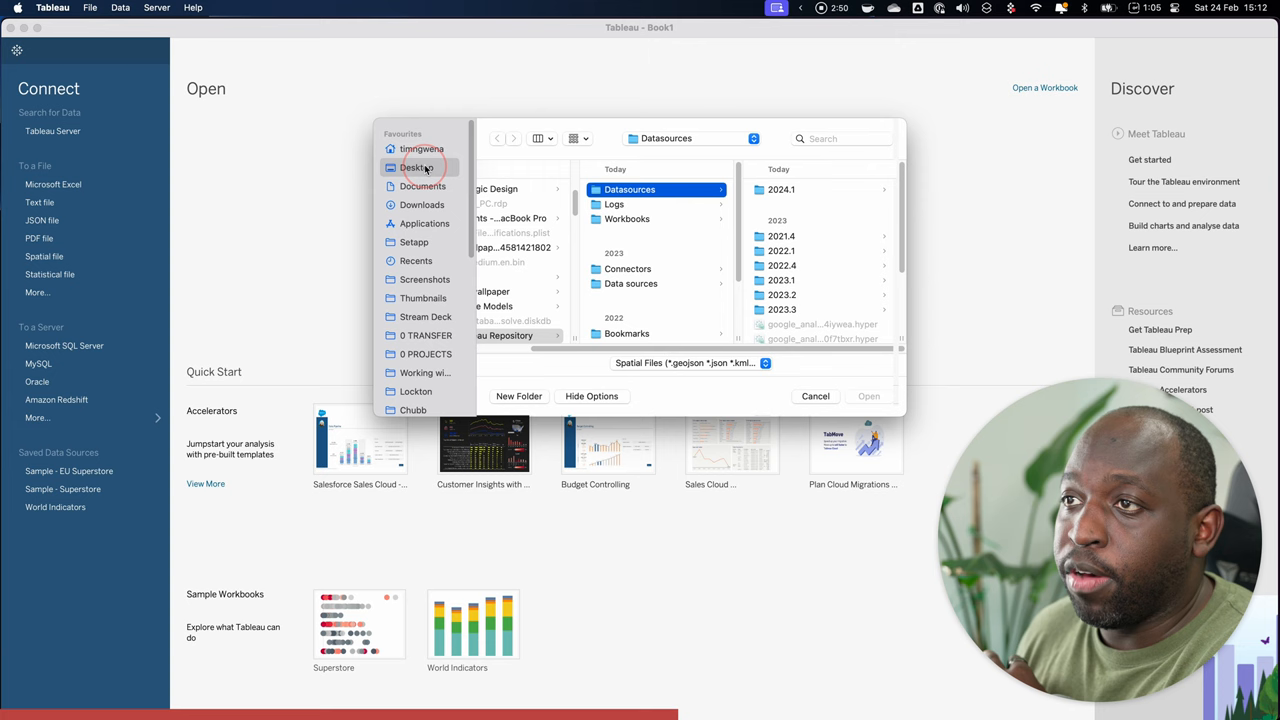
Step: Browse from Desktop into the London Marathon folder to reach the spatial file
left_click(416, 168)
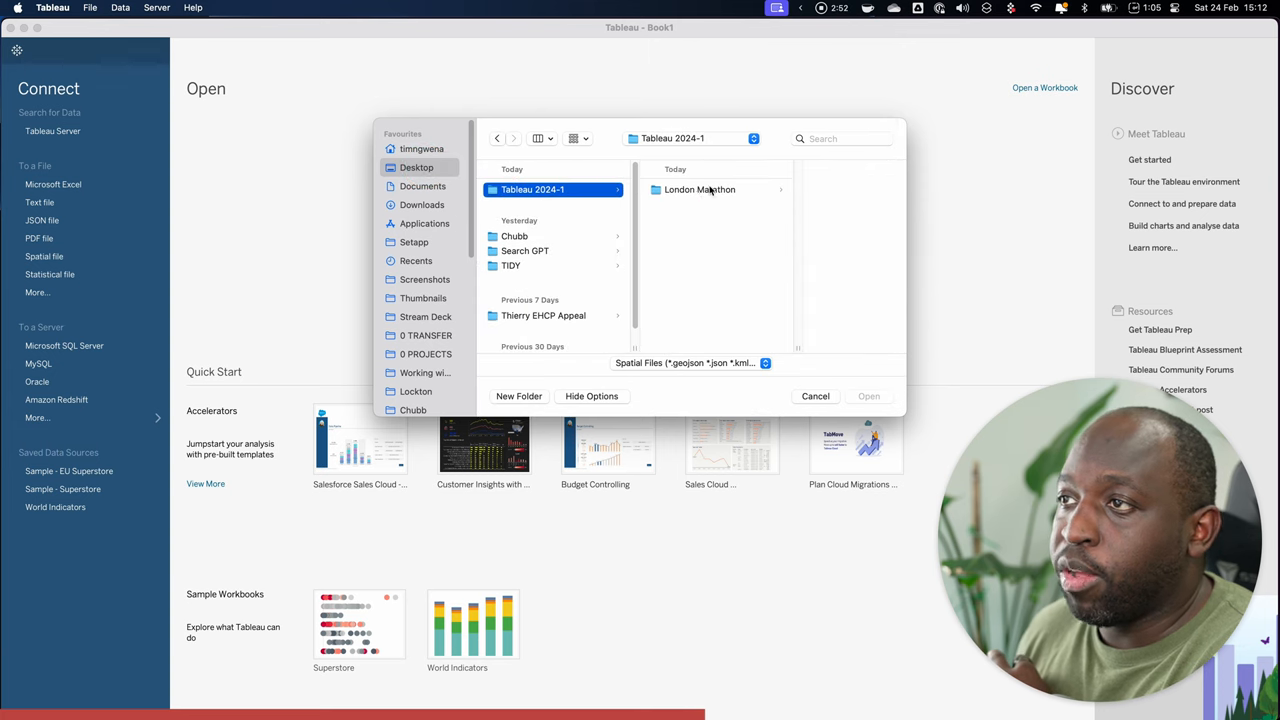
left_click(700, 188)
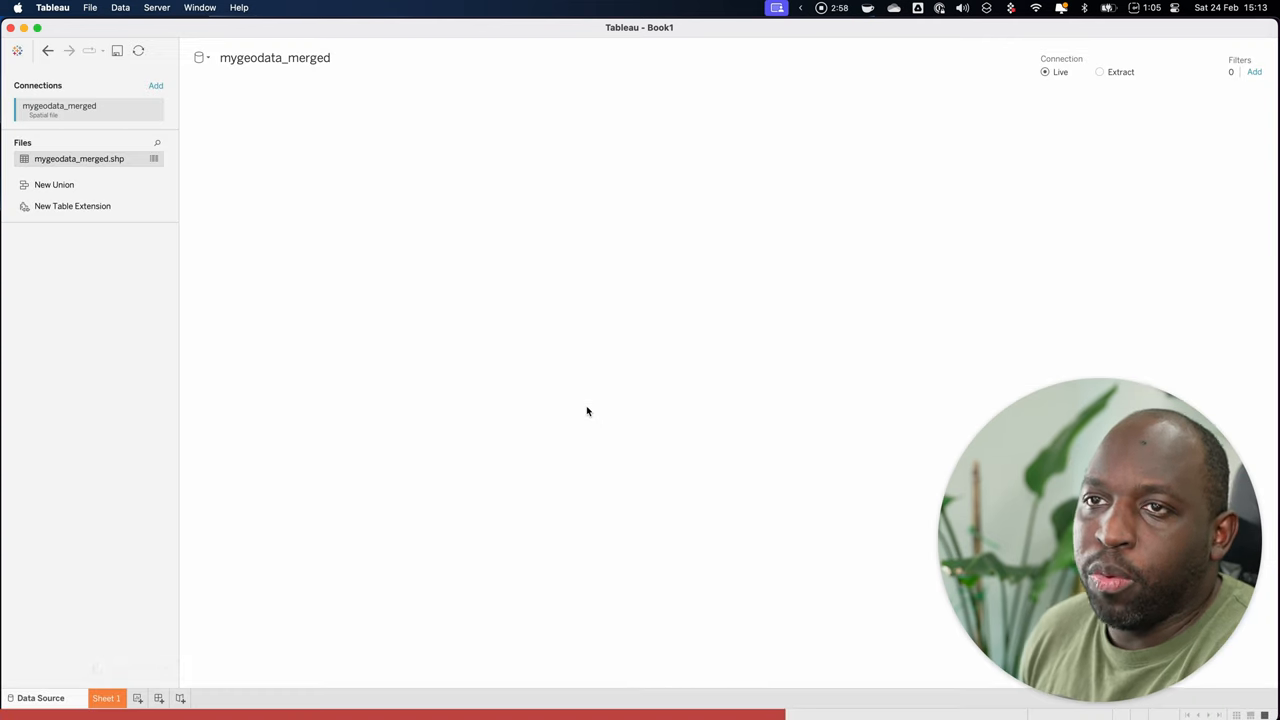
Step: Add mygeodata_merged.shp to the data source and inspect its LineString Geometry field
double_click(80, 160)
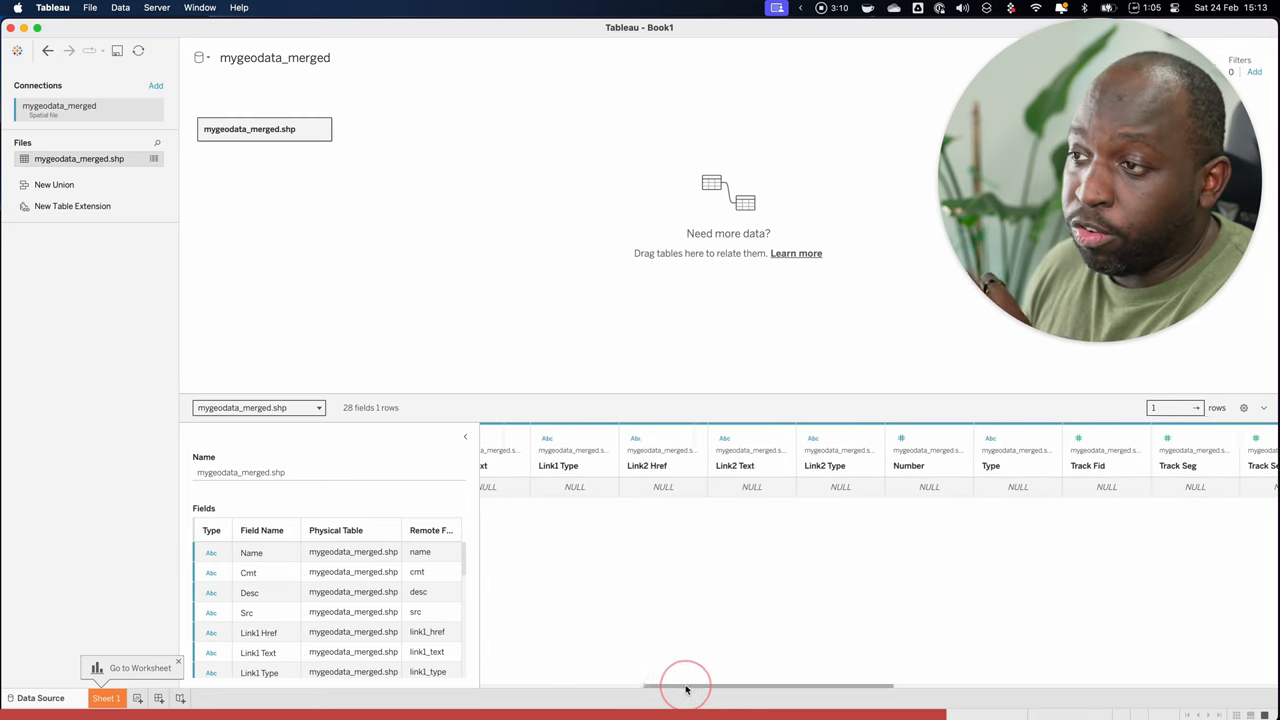
left_click_drag(688, 688, 900, 688)
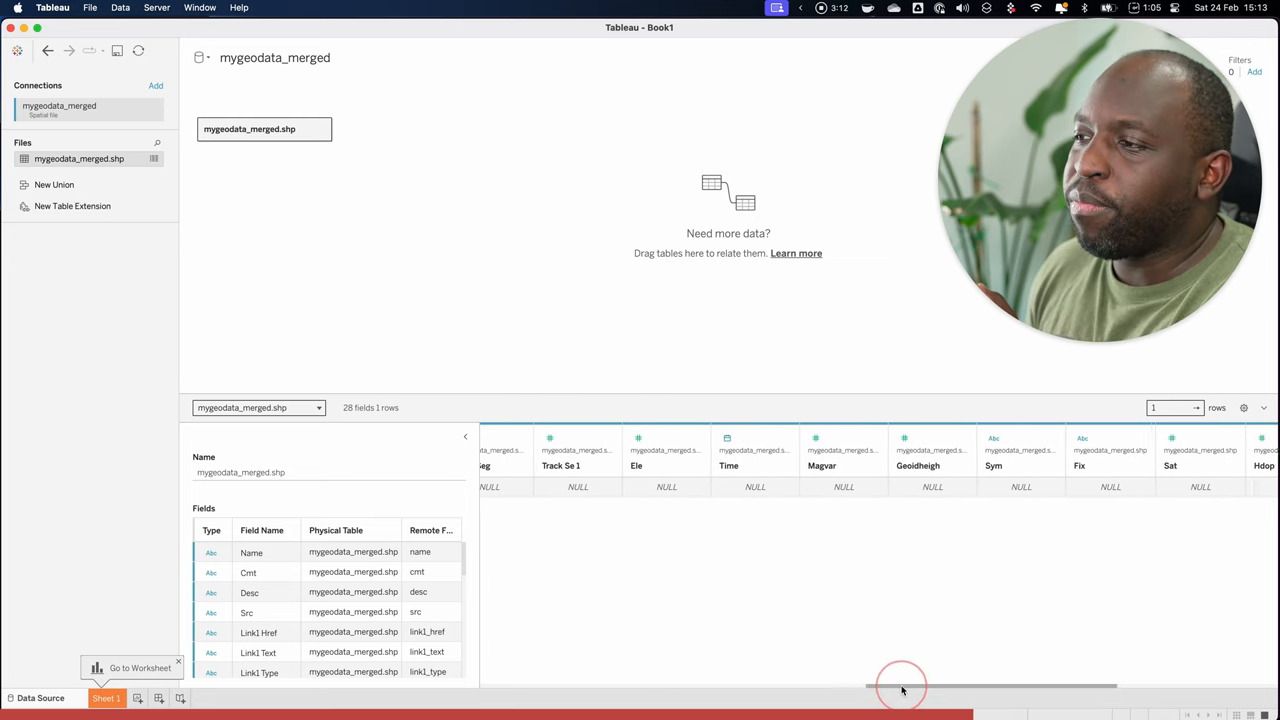
left_click_drag(900, 688, 1028, 684)
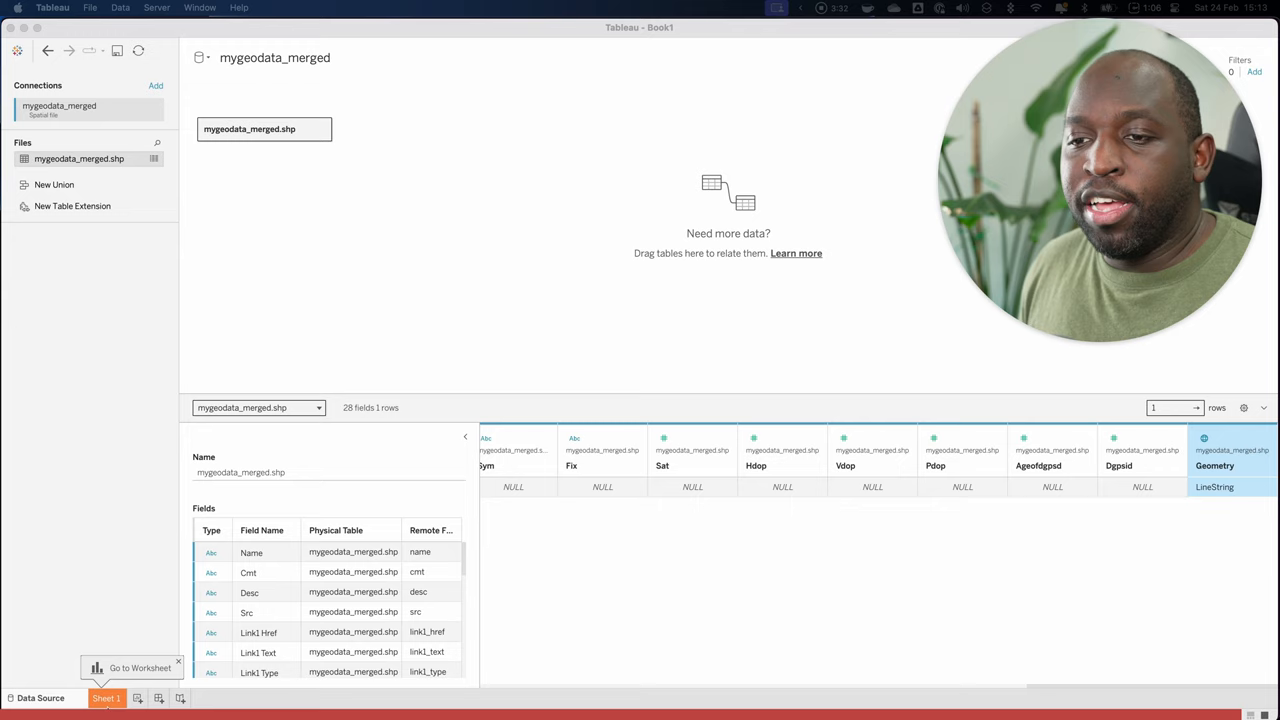
left_click(104, 700)
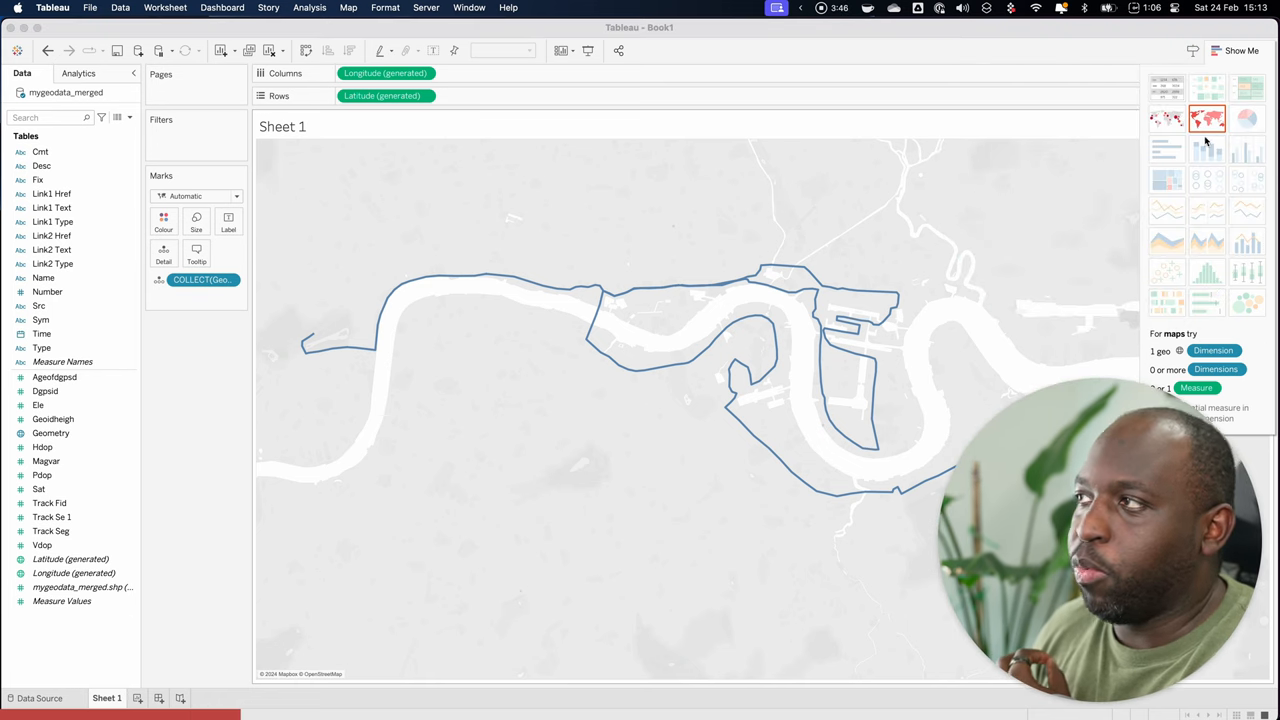
Step: Change the background map style from Light to Streets via Background Layers
left_click(1240, 48)
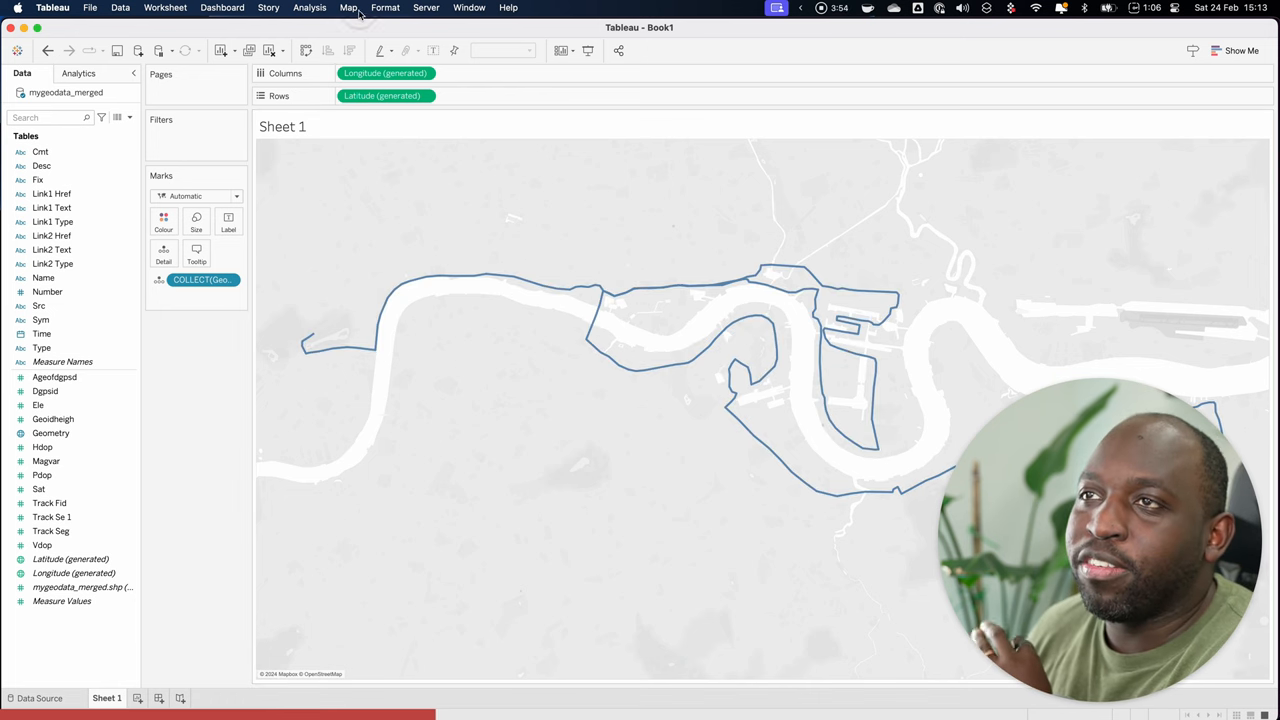
left_click(348, 8)
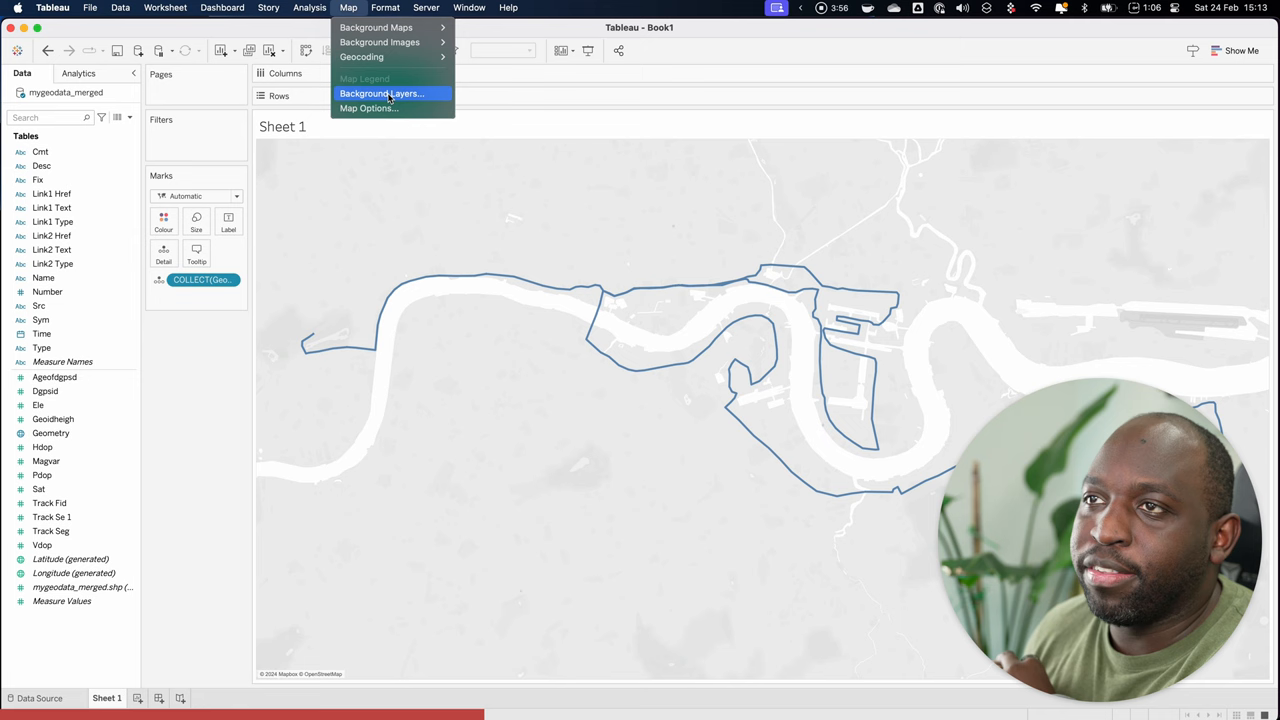
mouse_move(394, 98)
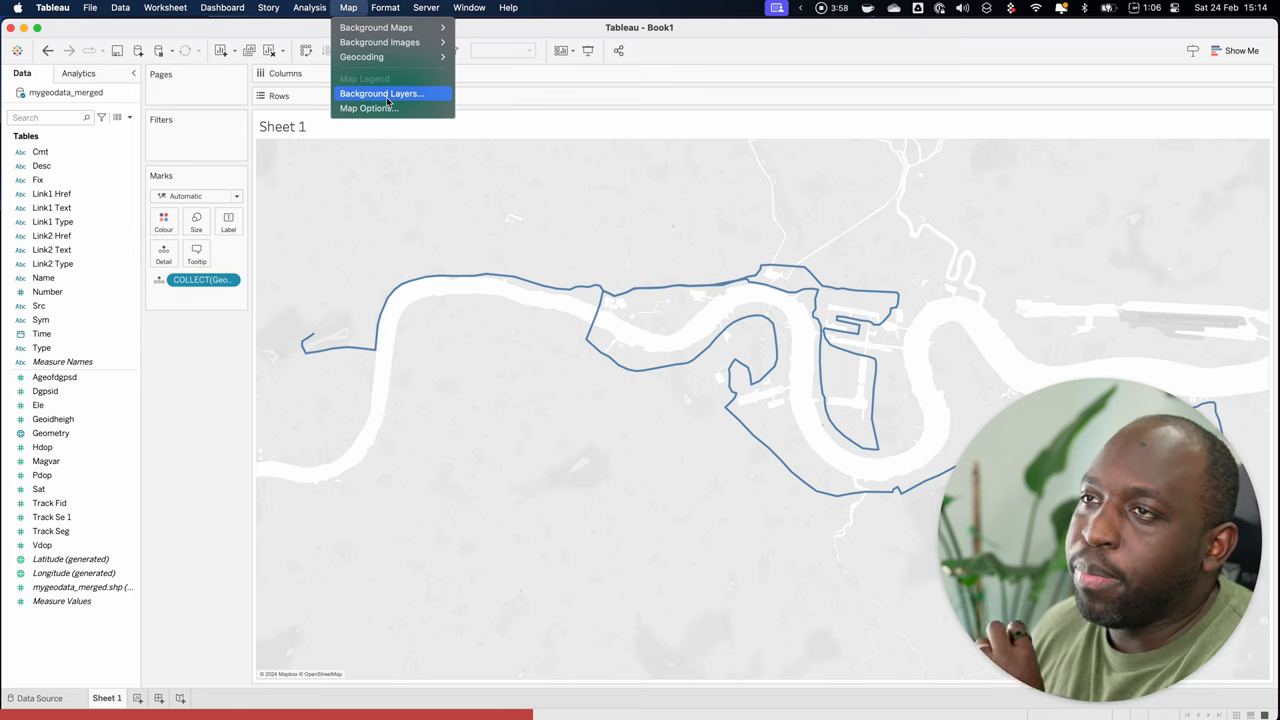
left_click(384, 92)
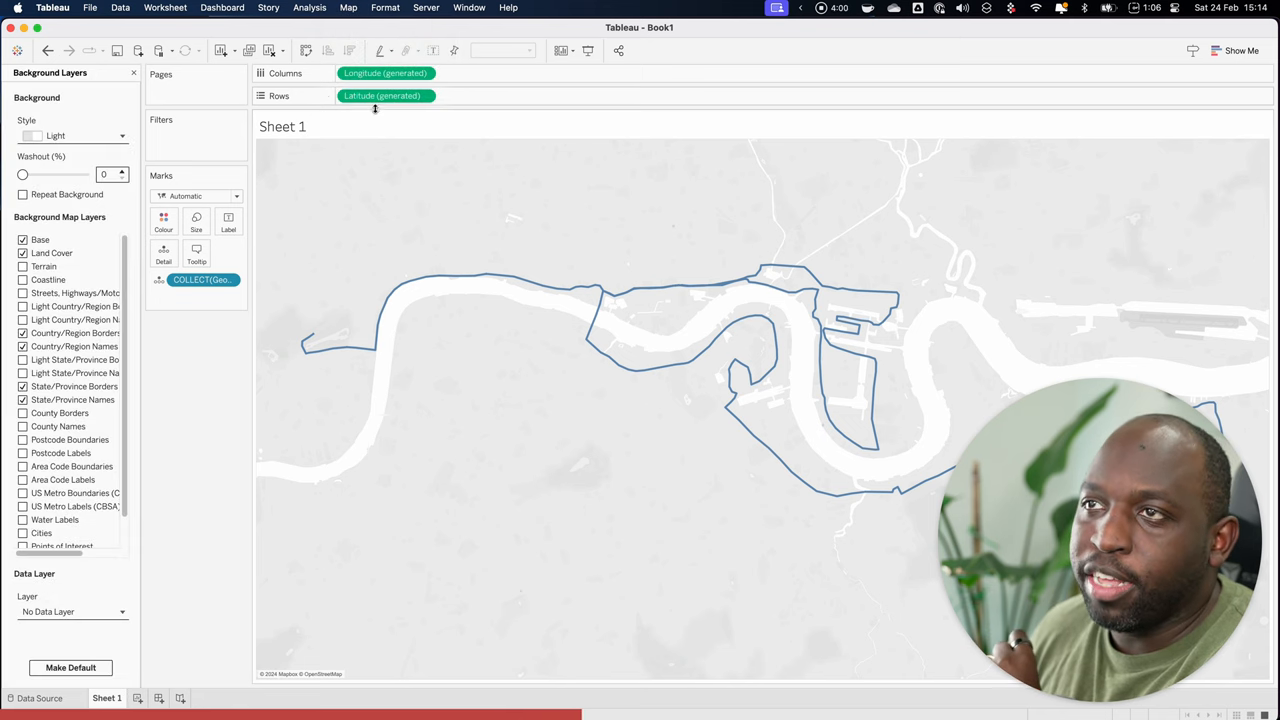
left_click(72, 136)
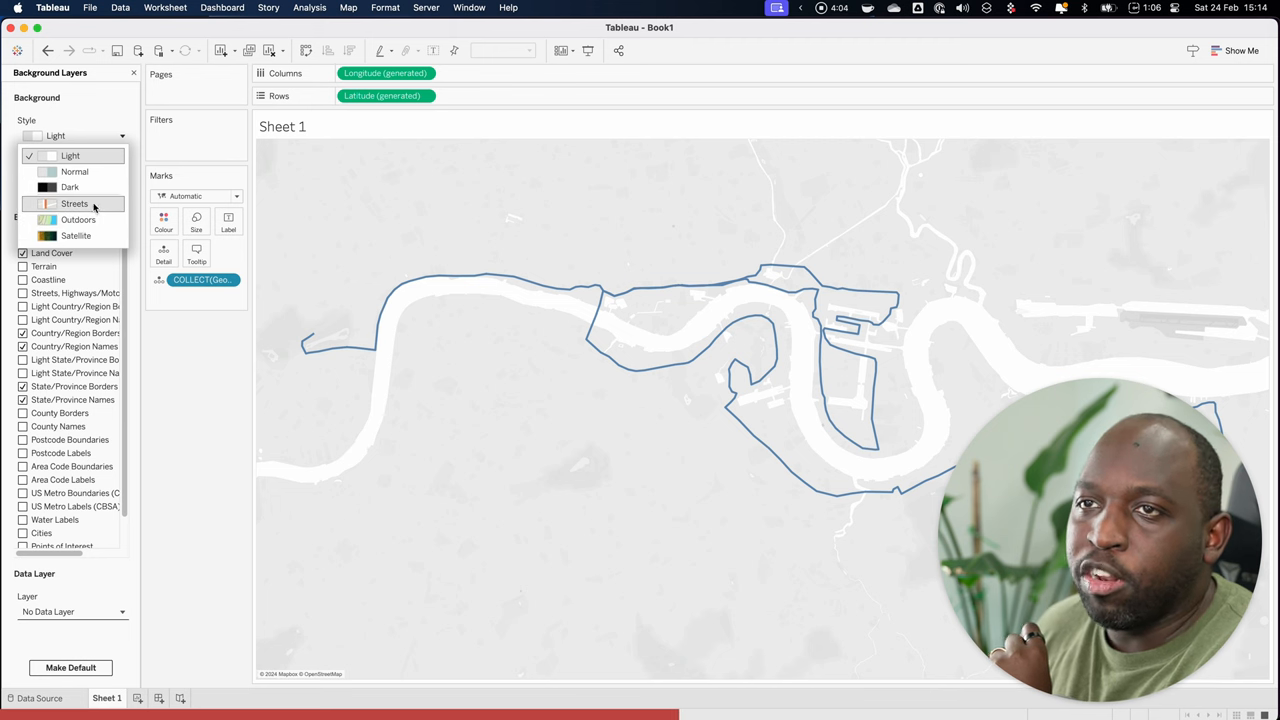
left_click(76, 204)
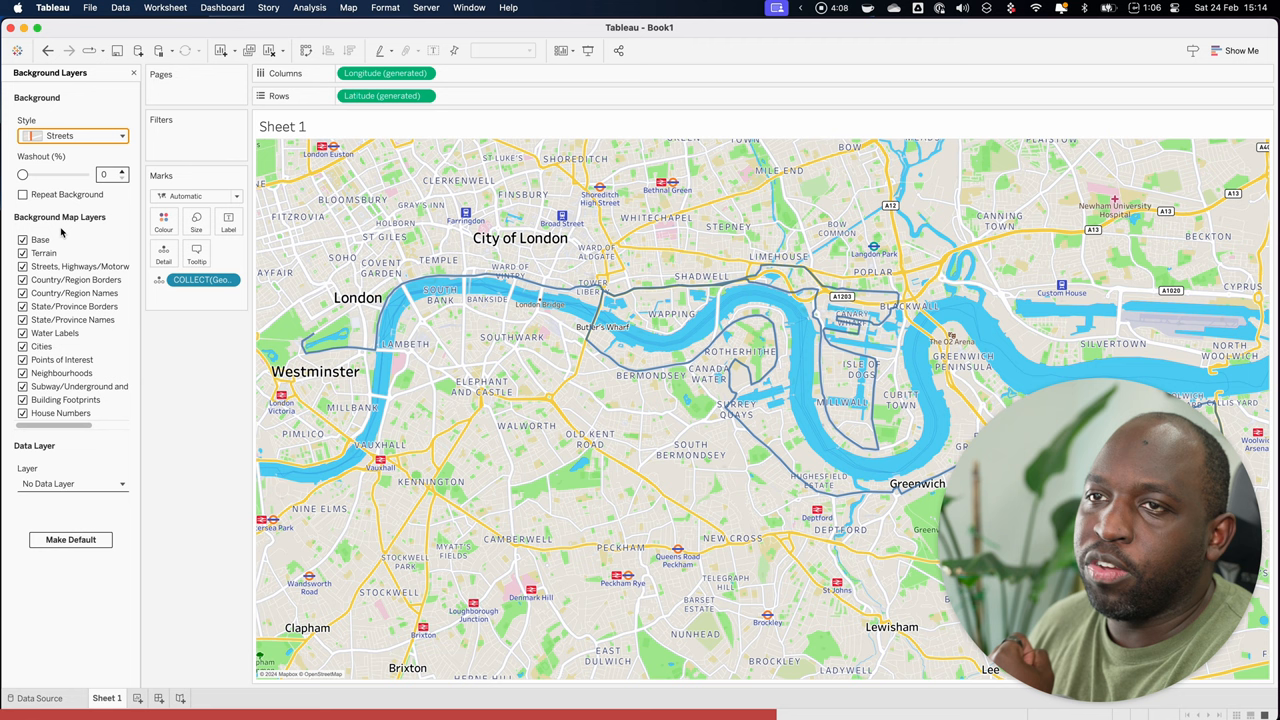
left_click(196, 220)
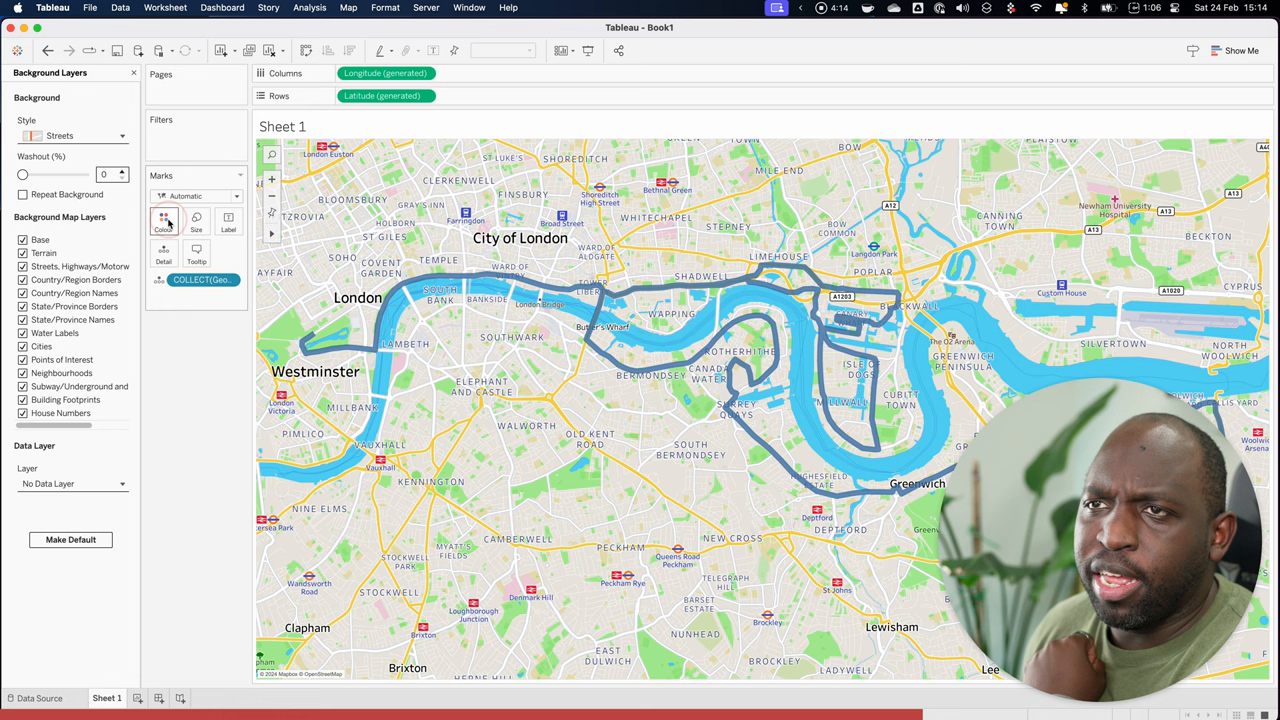
Step: Colour the route red at 100% opacity and set background Washout to about 20%
left_click(164, 218)
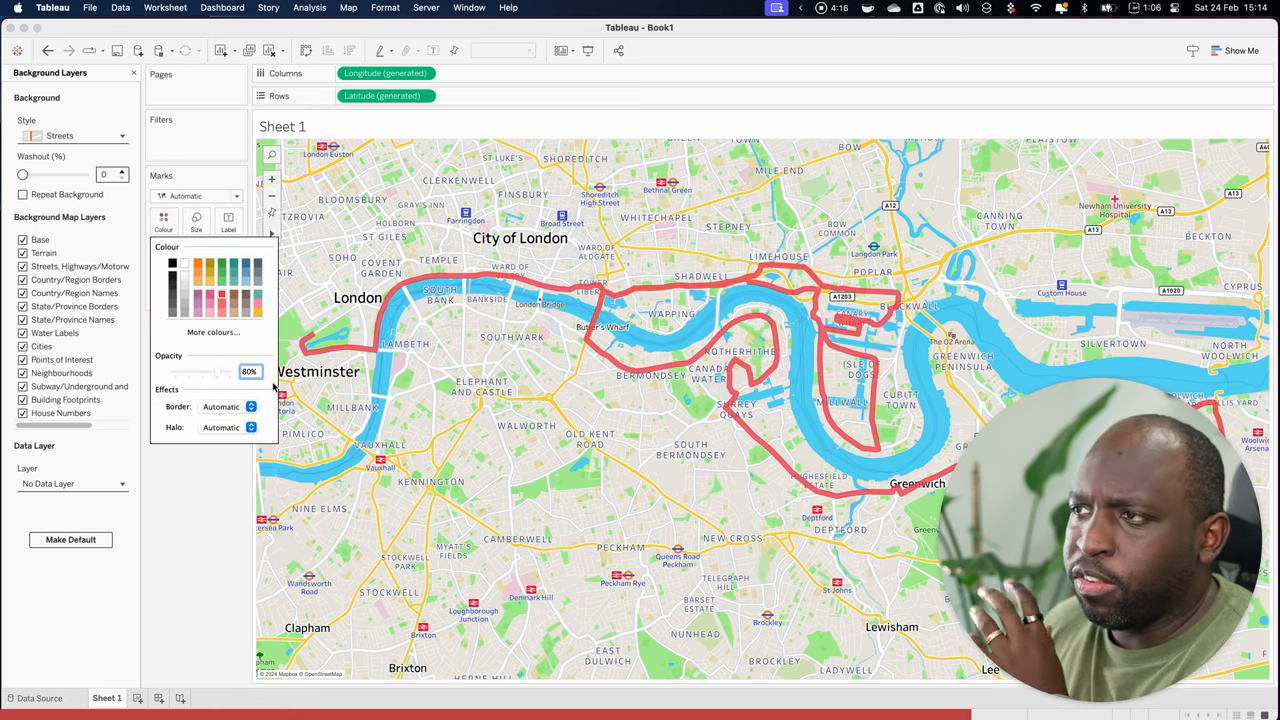
left_click_drag(216, 370, 236, 370)
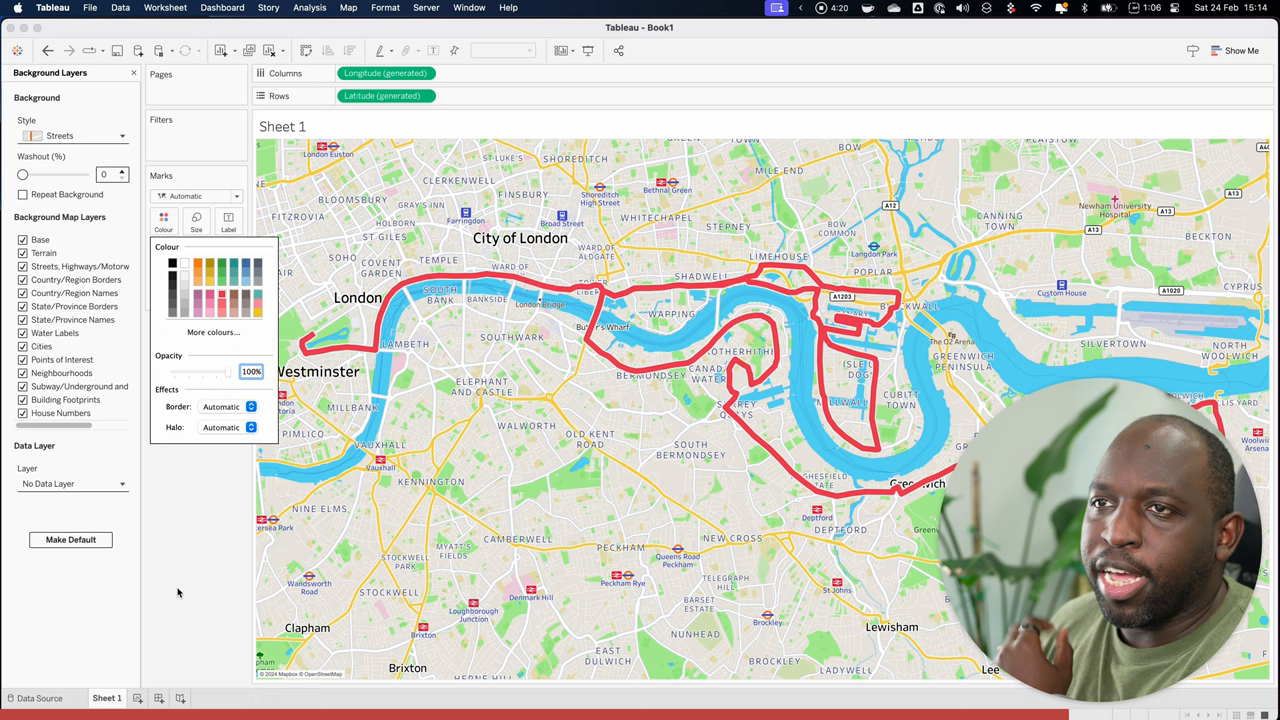
left_click_drag(24, 174, 44, 174)
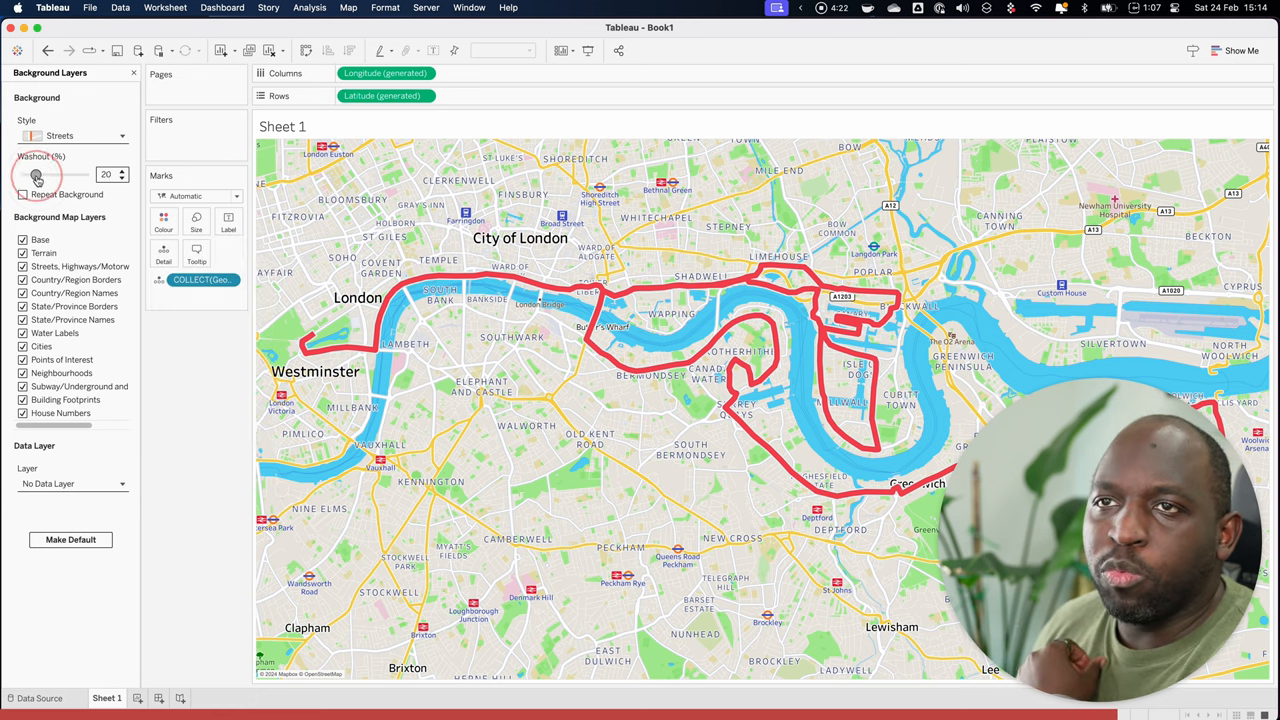
left_click_drag(36, 174, 48, 174)
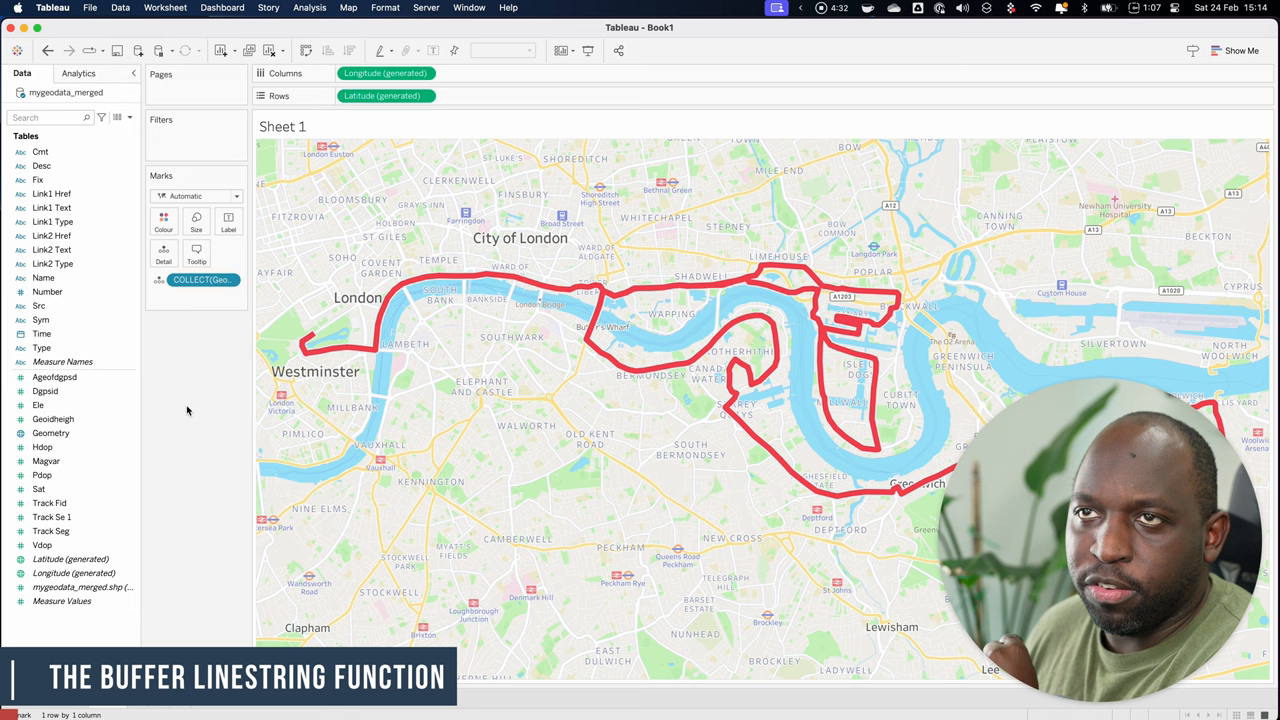
left_click(128, 118)
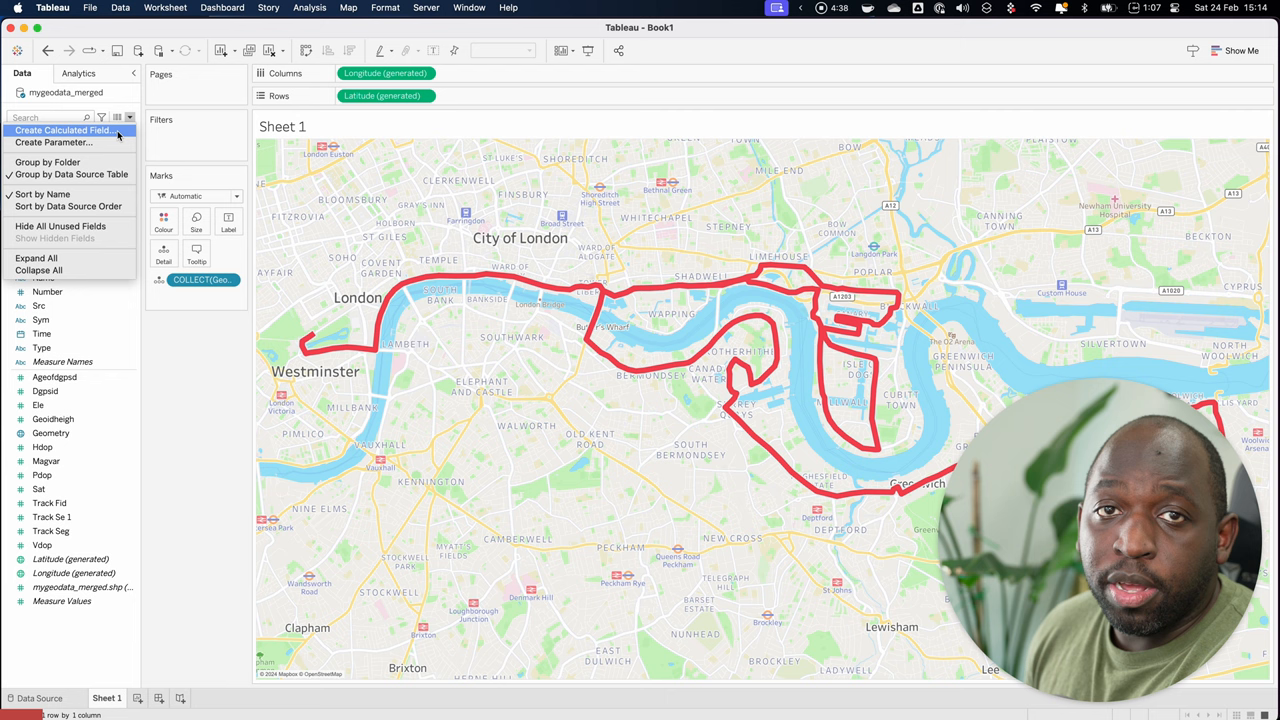
Step: Start a new calculated field from the Data pane menu
left_click(64, 140)
type("buf")
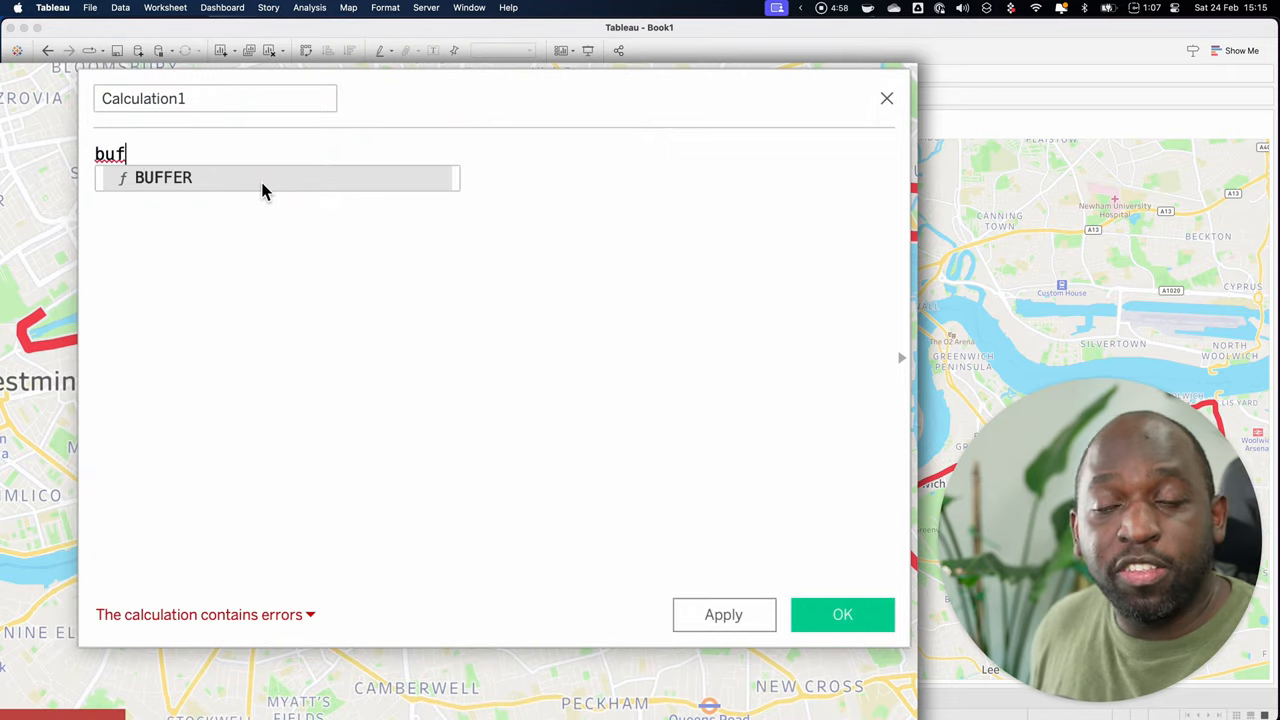
Step: Write the calculation BUFFER([Geometry],100,'m')
left_click(164, 178)
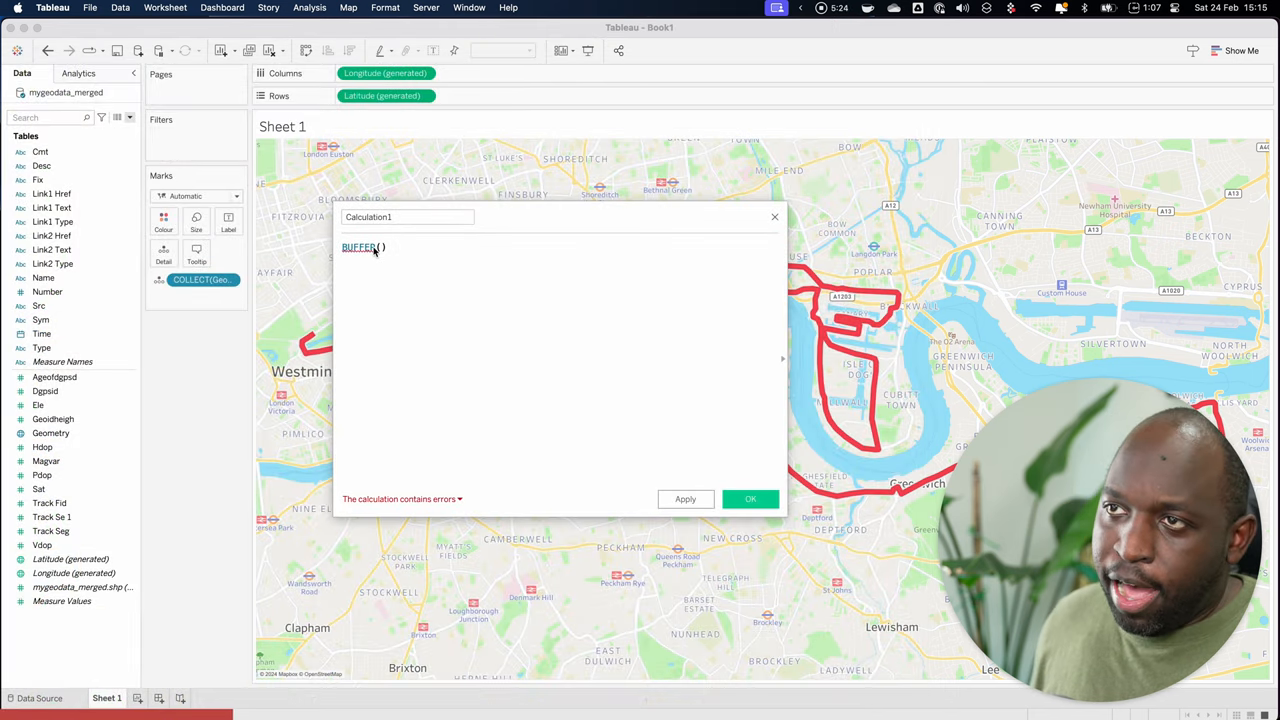
type("g")
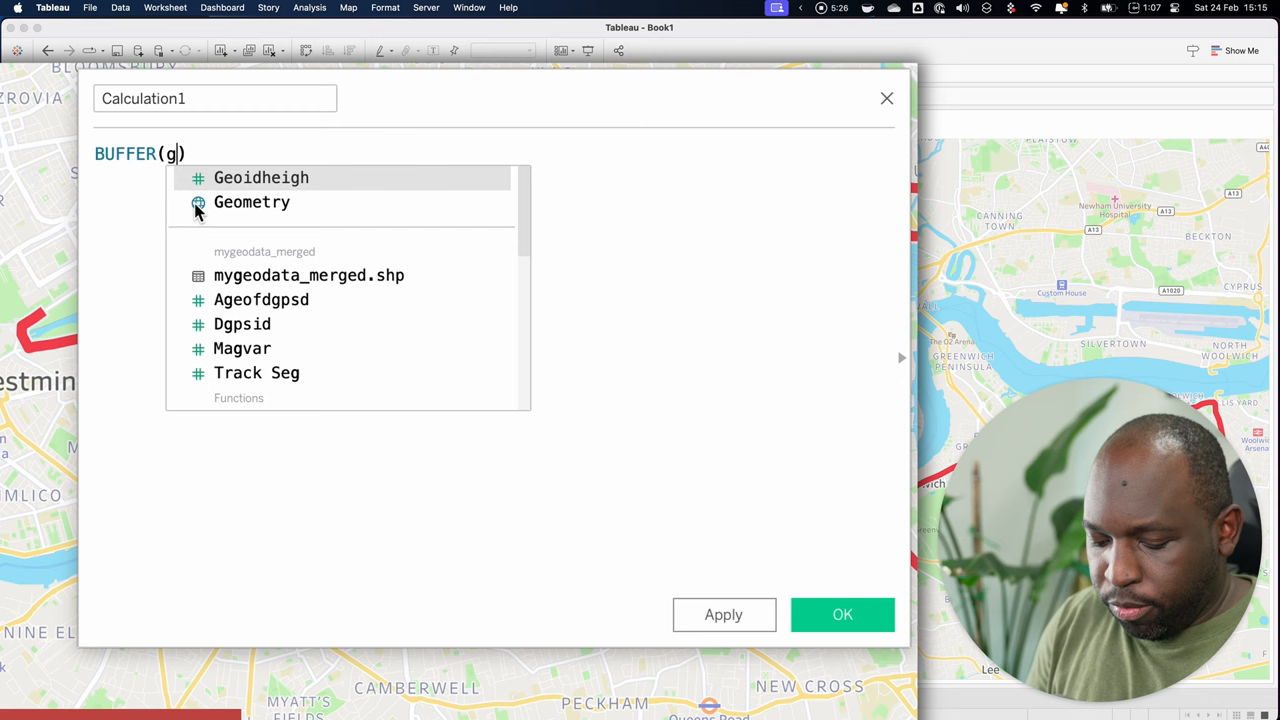
type("e")
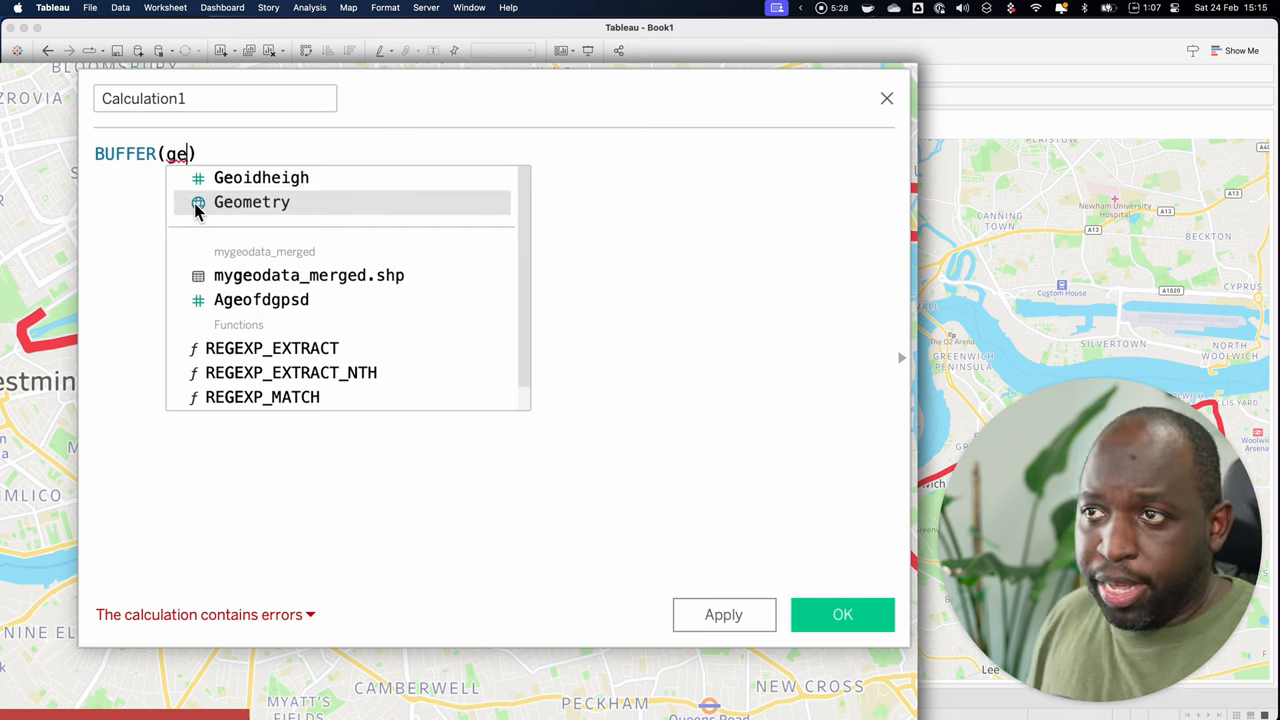
left_click(252, 202)
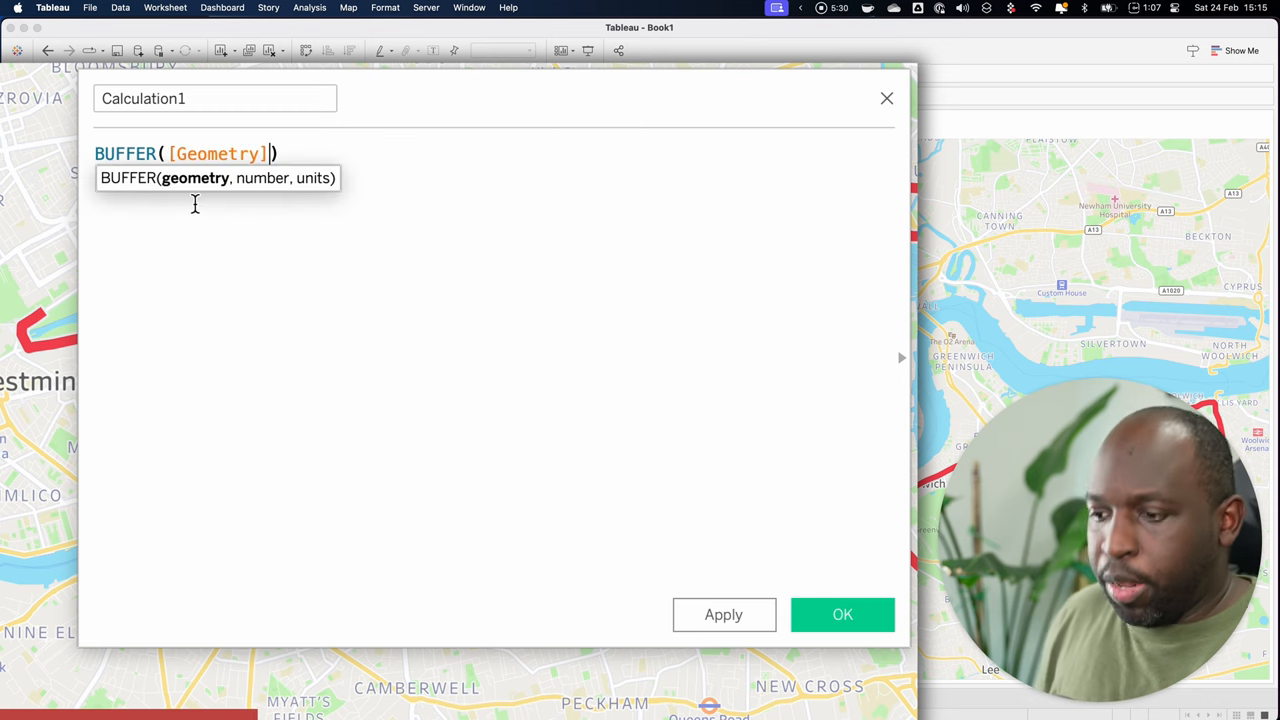
type(",")
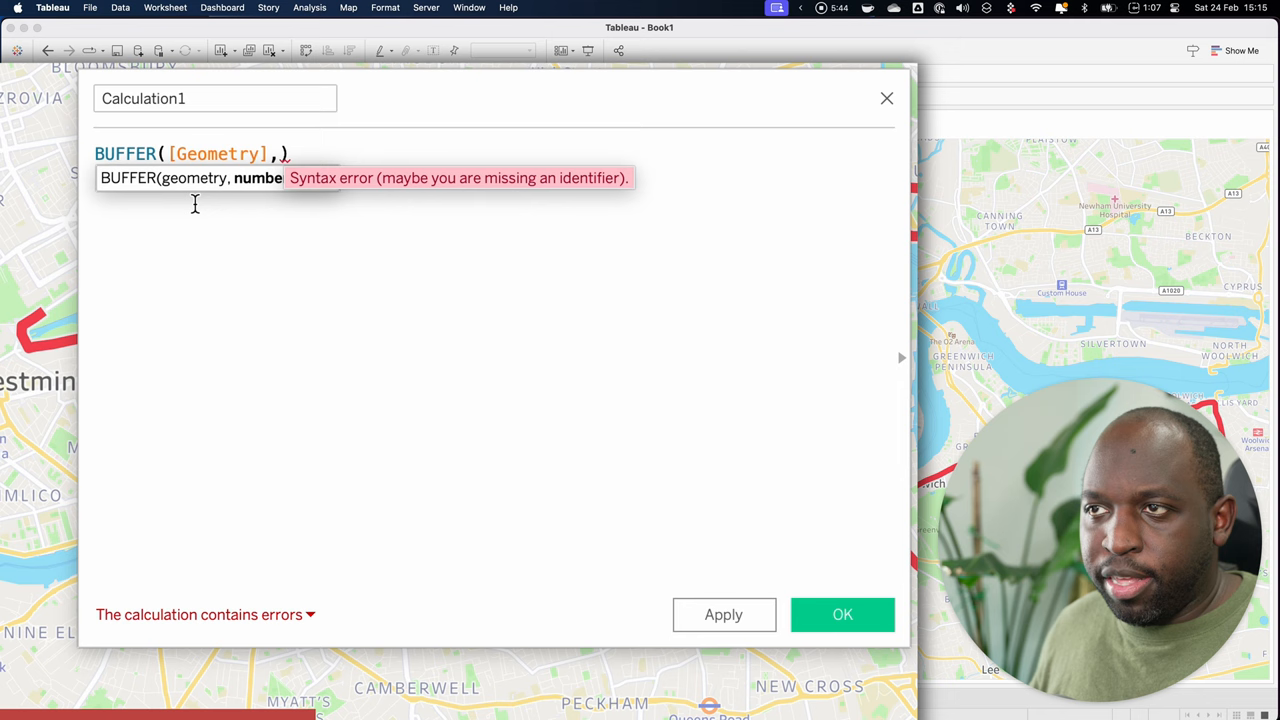
type("100")
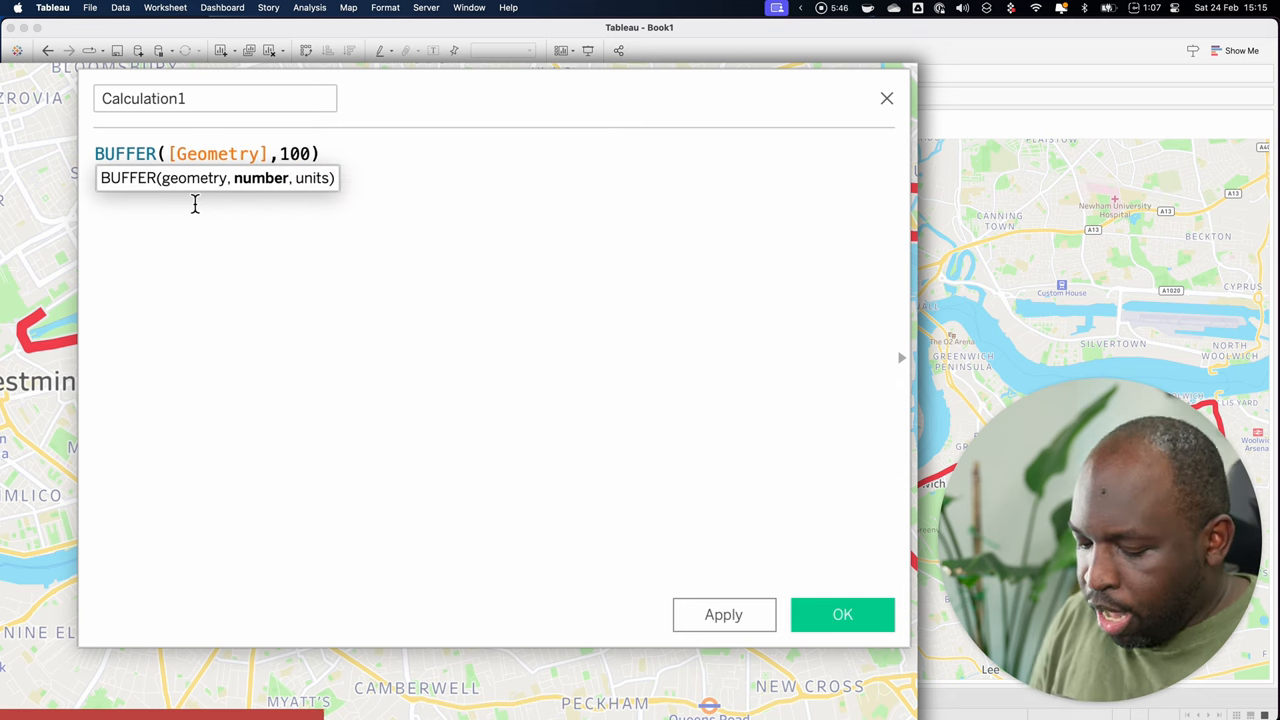
type(",")
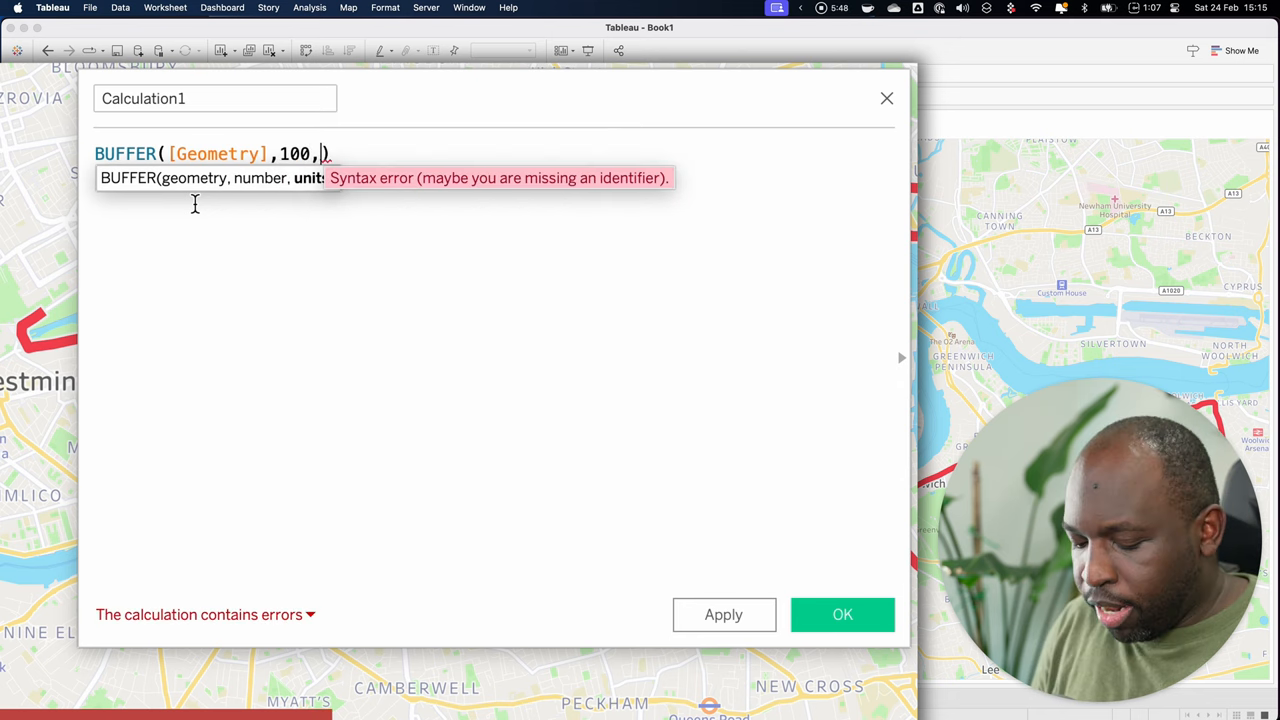
type("m")
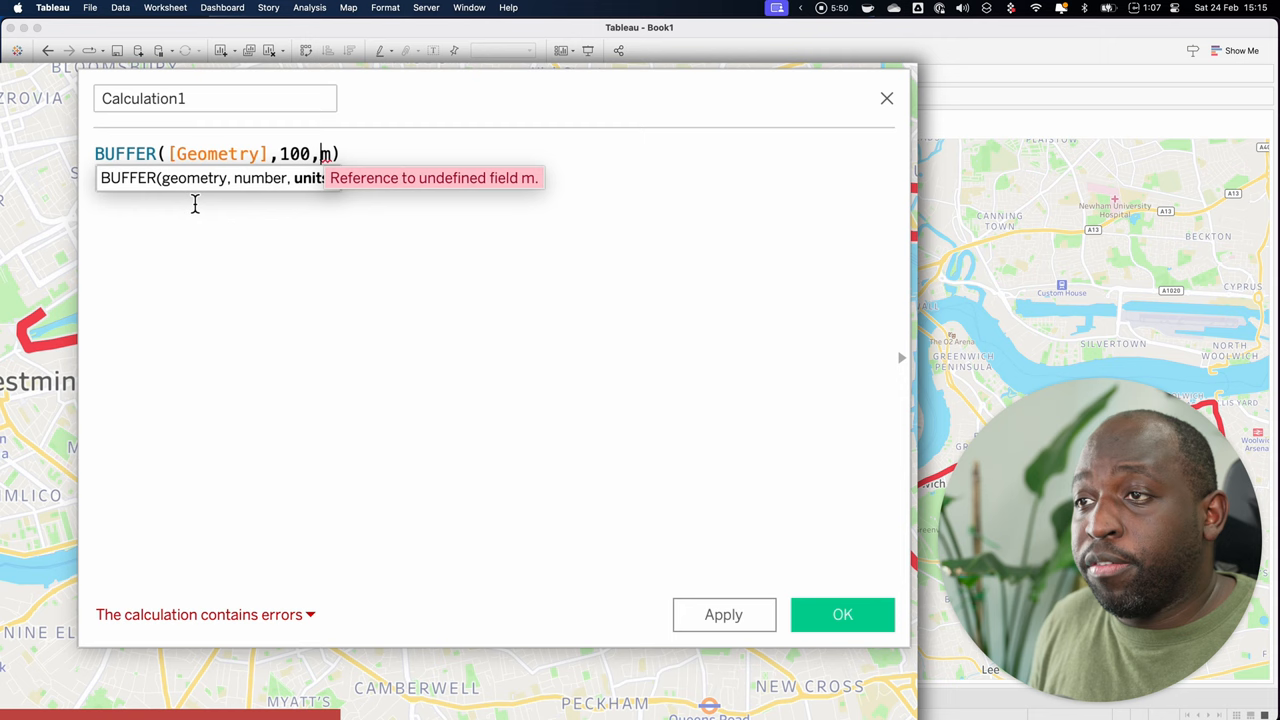
type("''")
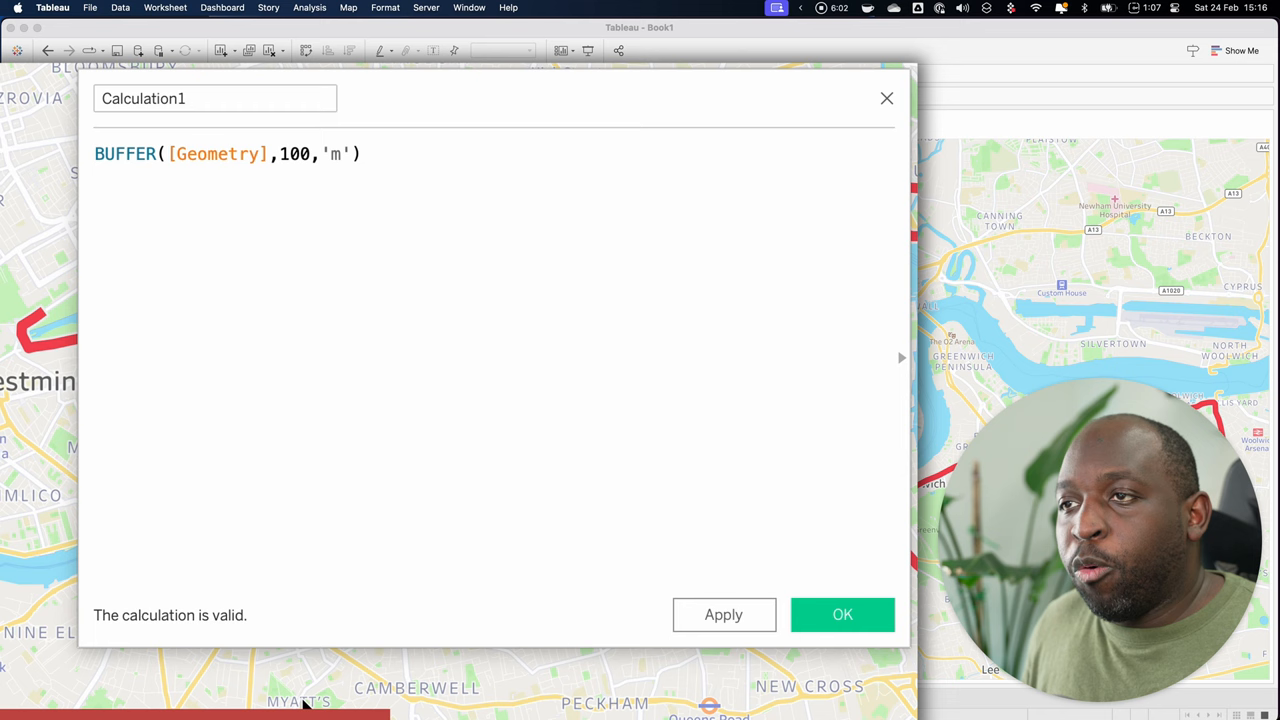
Step: Name the calculated field '100m zone'
left_click(192, 98)
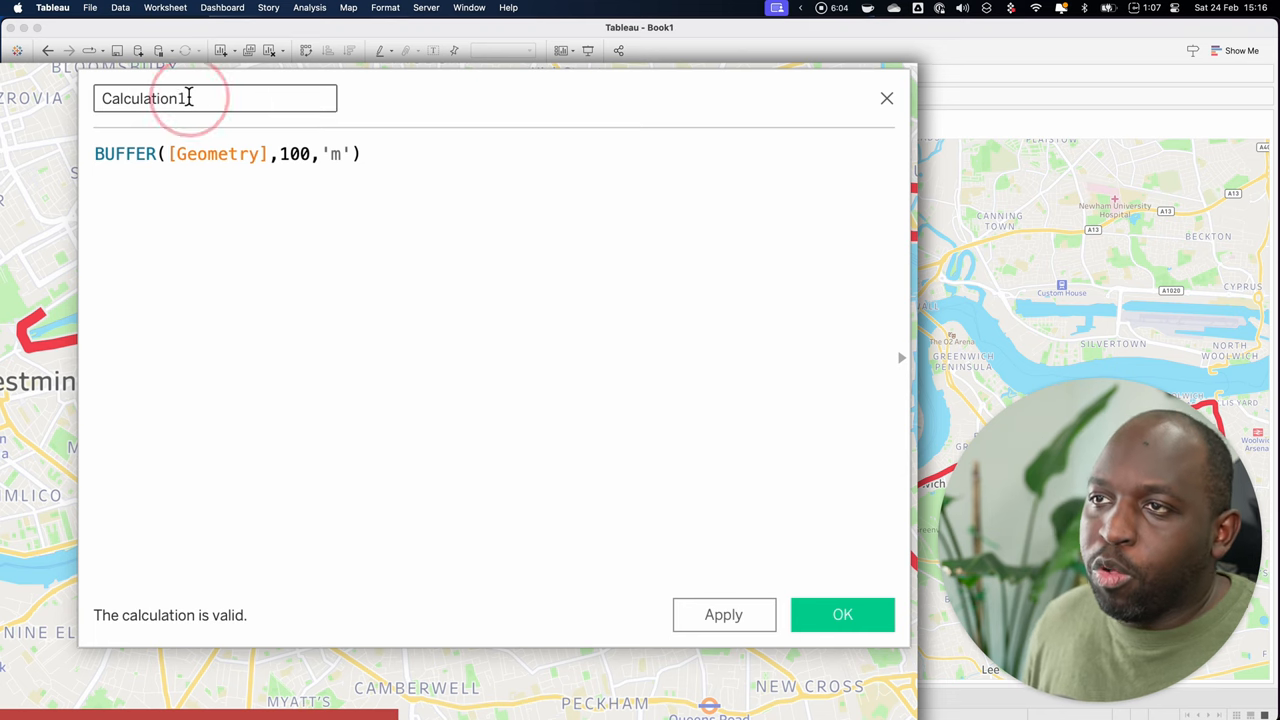
type("100")
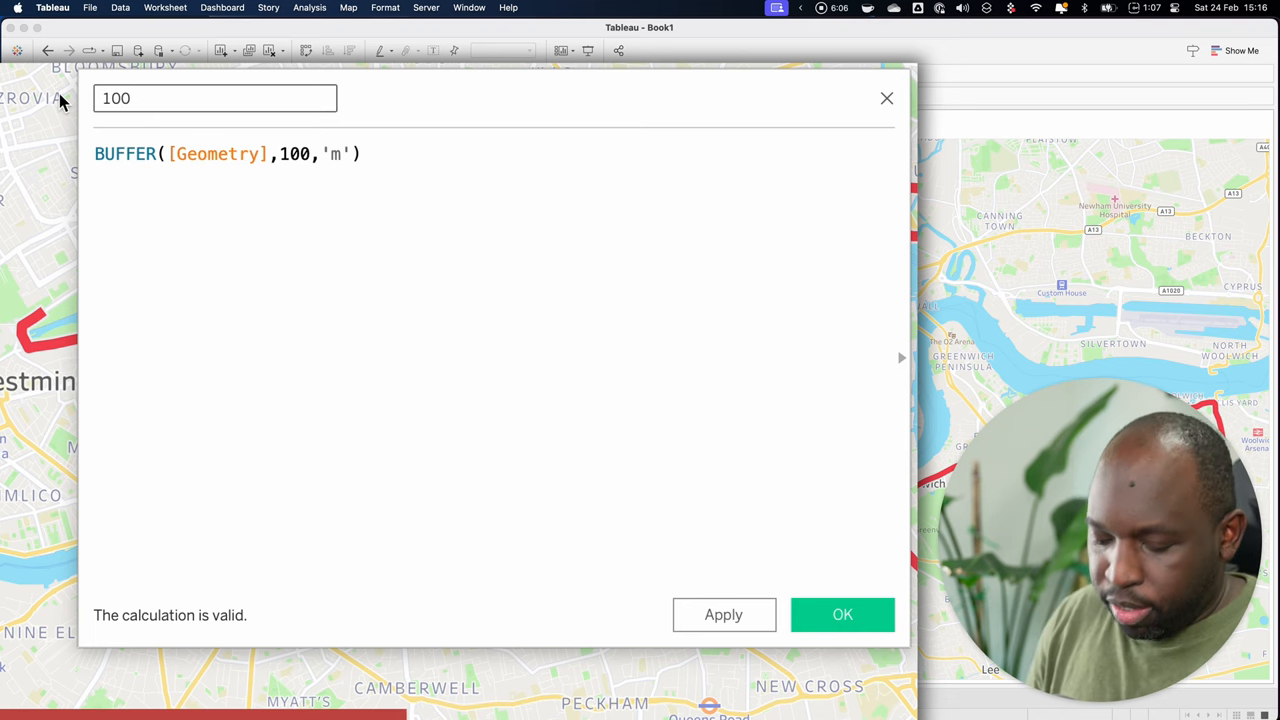
type("m")
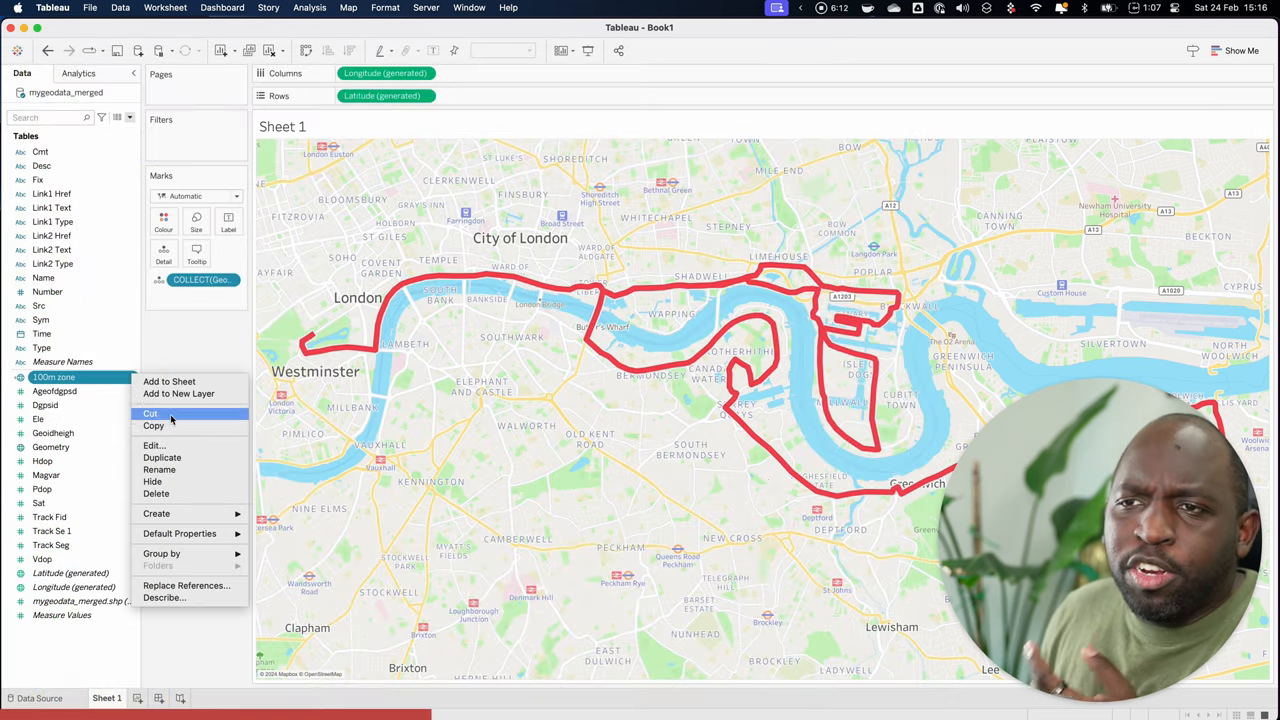
Step: Duplicate '100m zone' into a '500m zone' field buffering the route by 500 metres
left_click(162, 456)
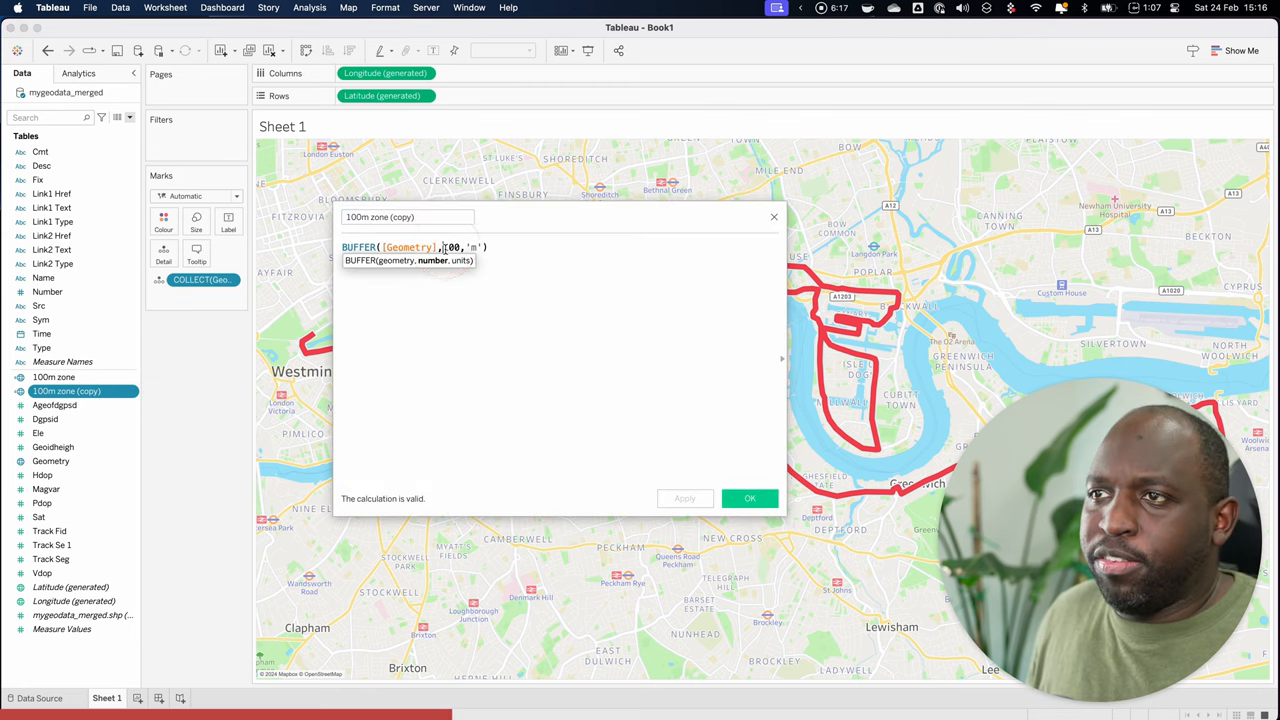
type("5000")
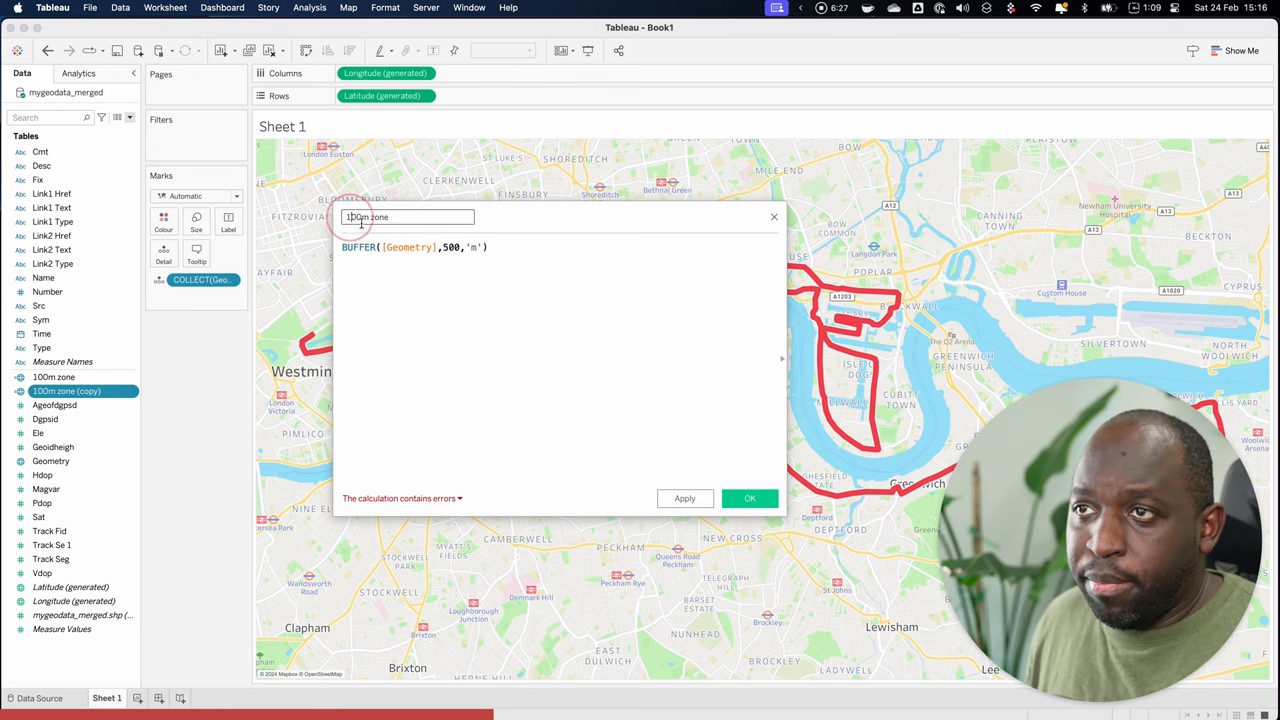
type("500m zone")
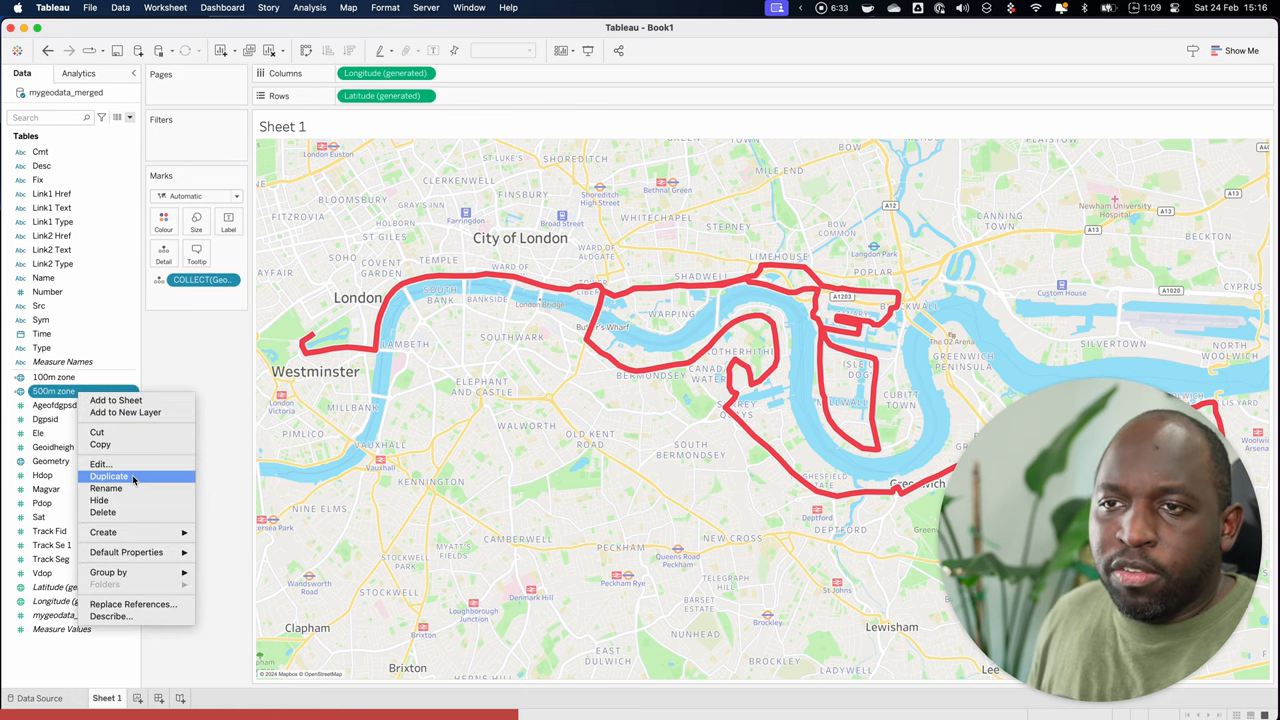
Step: Duplicate '500m zone' into a '1000m' field defined as BUFFER([Geometry],1000,'m')
left_click(108, 476)
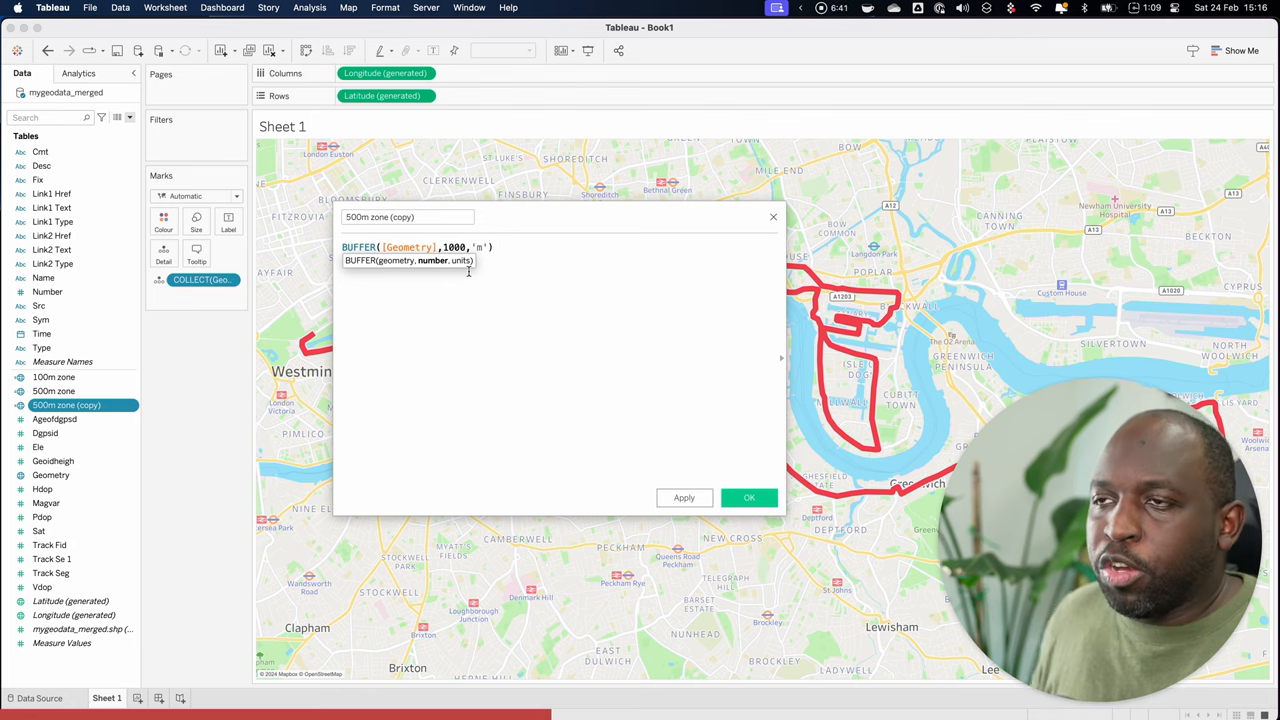
left_click(388, 216)
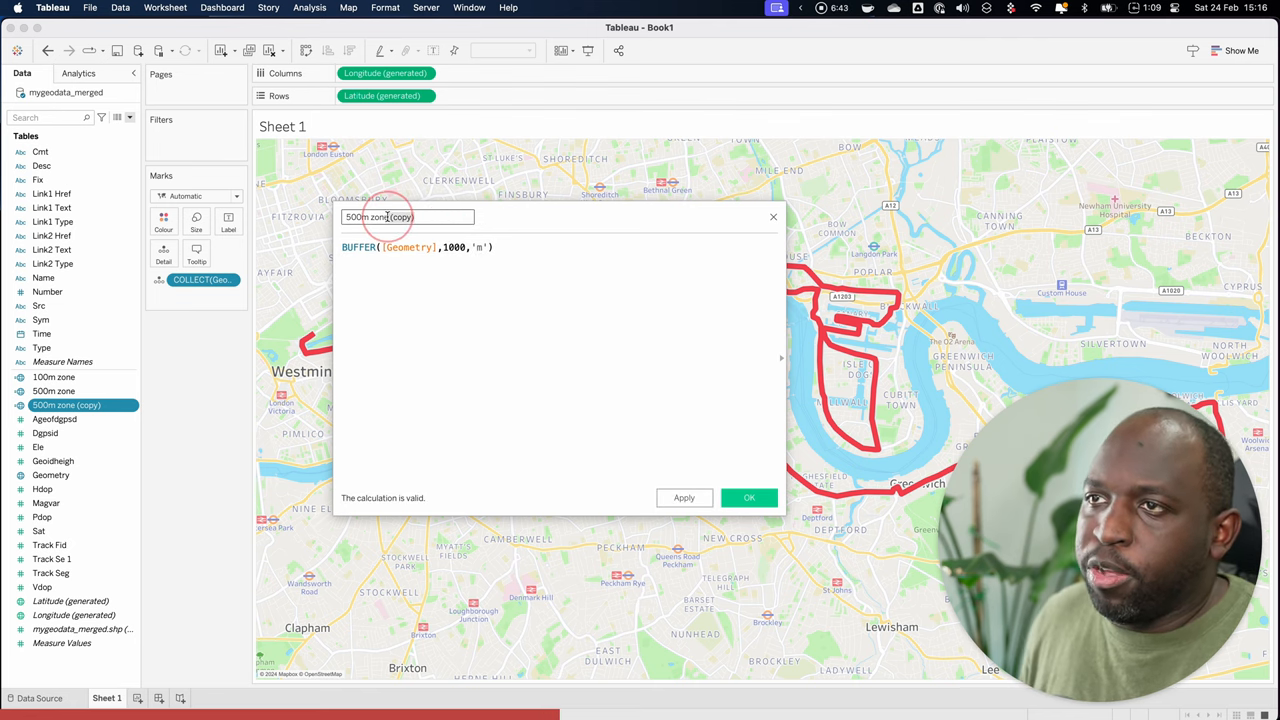
type("500m zone")
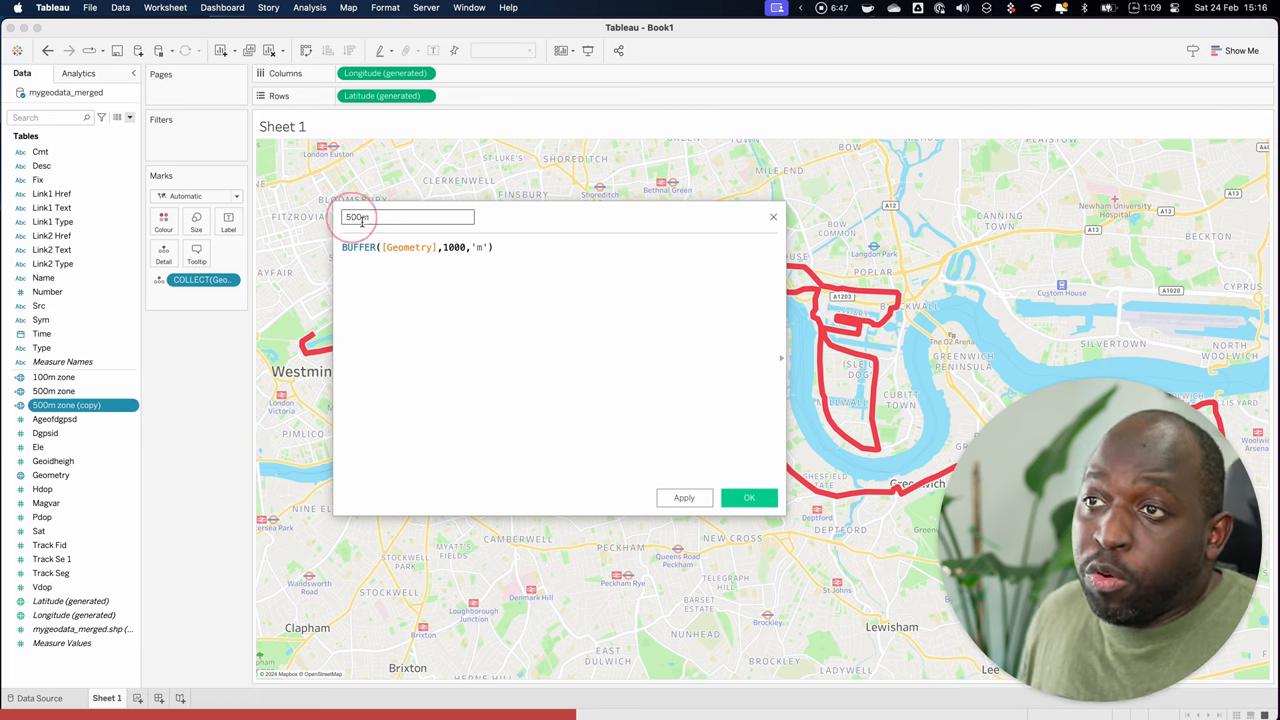
type("1000m")
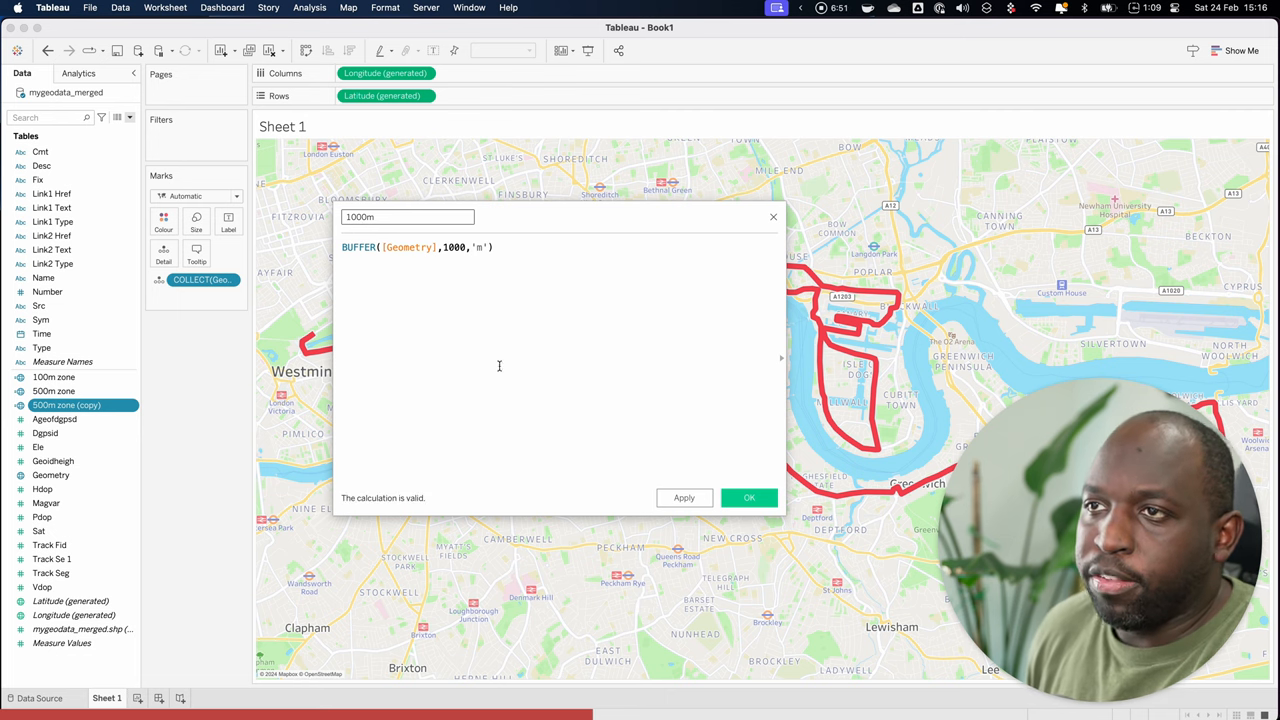
left_click(748, 496)
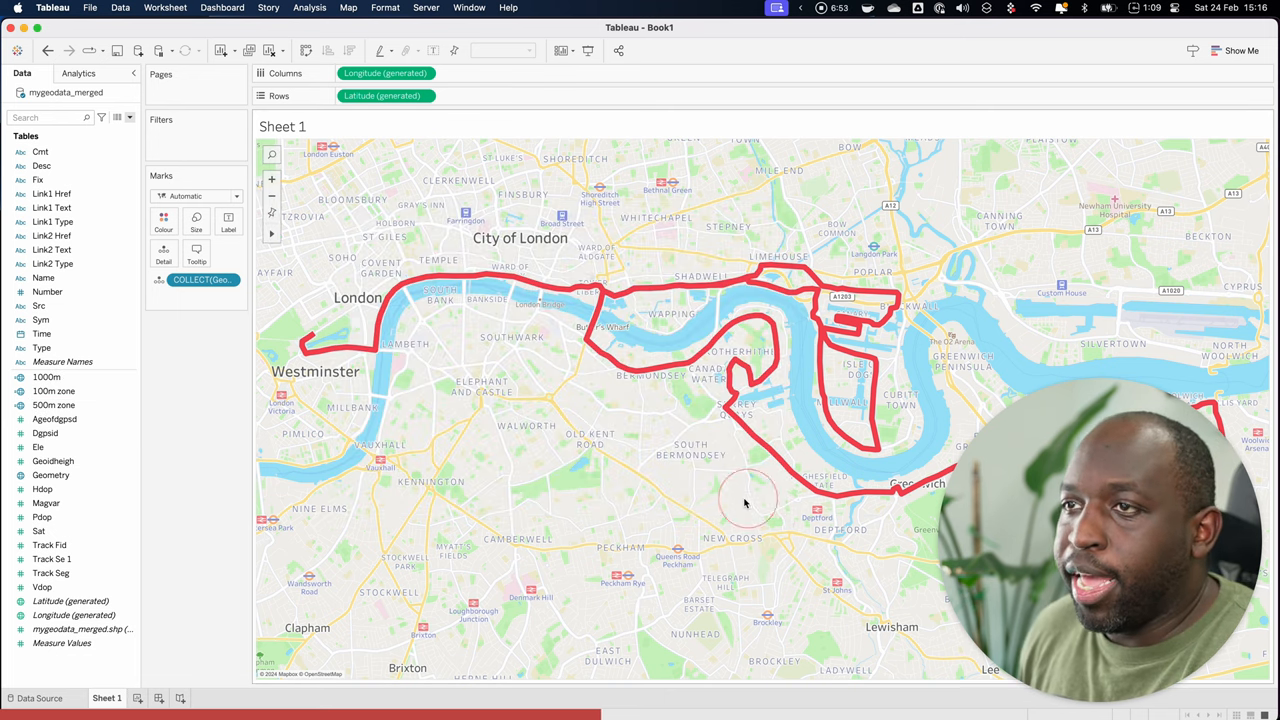
left_click(48, 376)
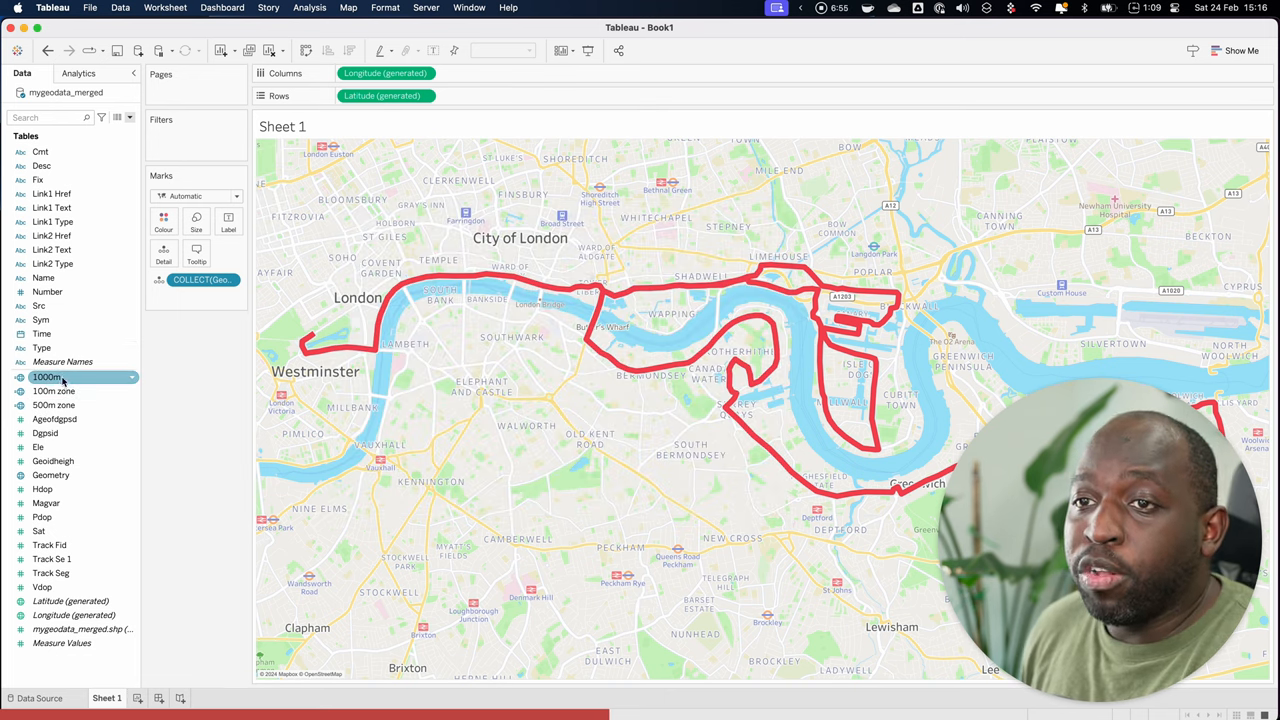
Step: Rename the '1000m' field to '1000m zone'
right_click(48, 376)
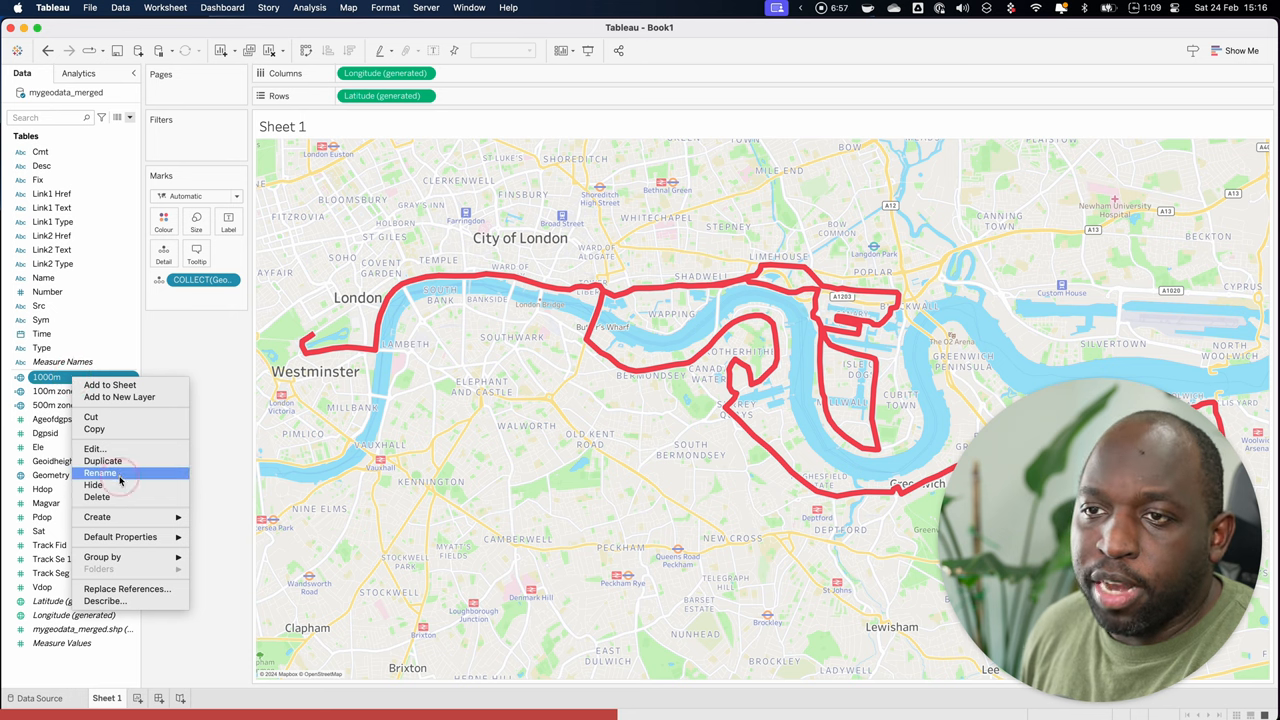
left_click(100, 472)
type(" zone")
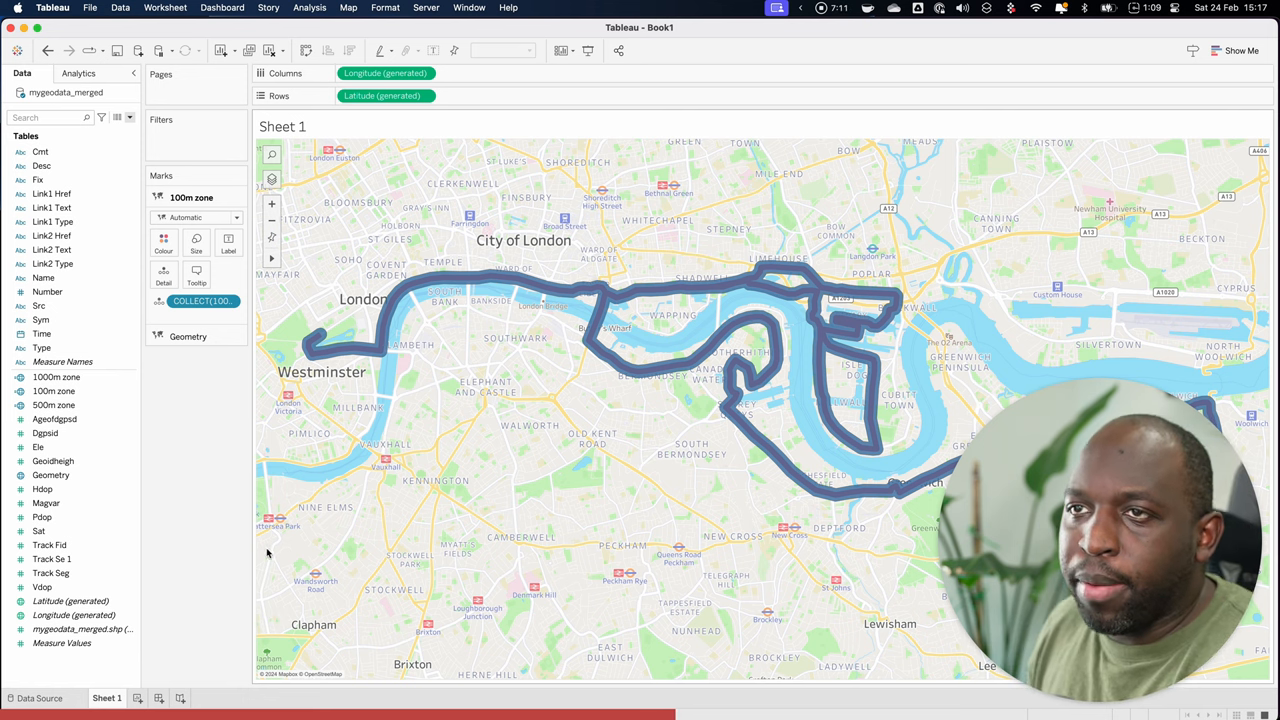
Step: Add the buffer zones as map marks layers around the route geometry
left_click(164, 242)
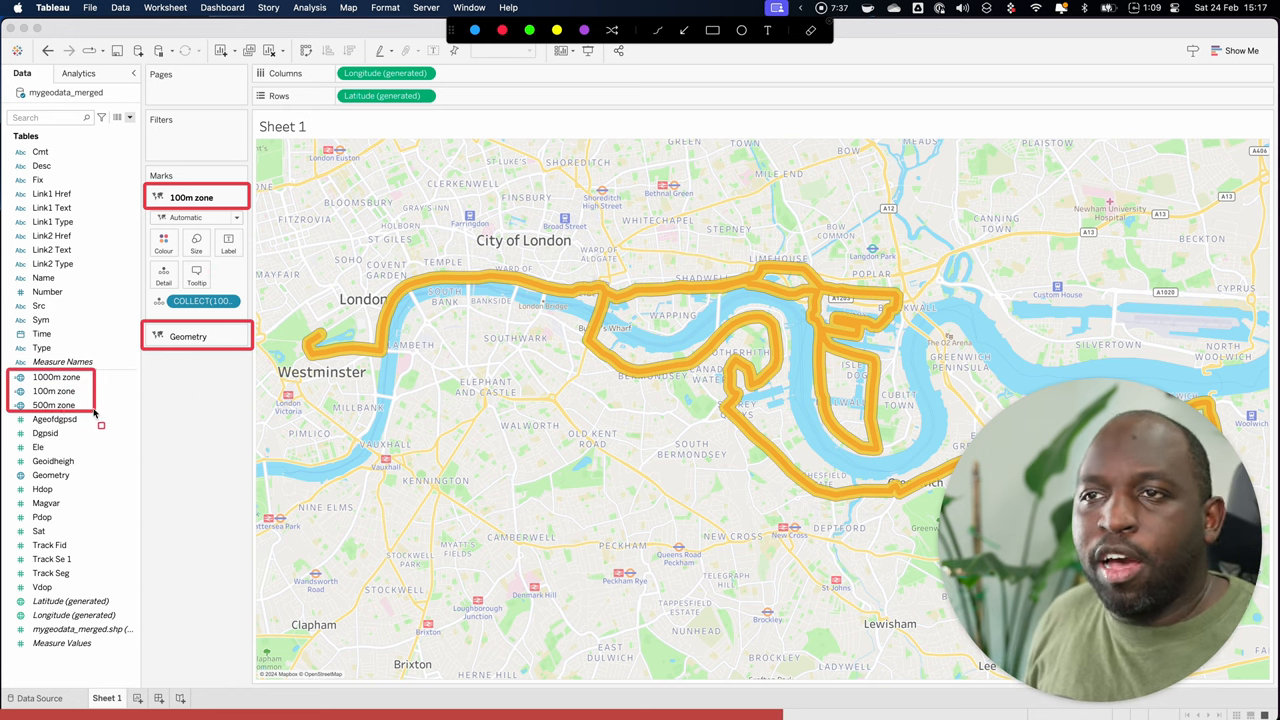
mouse_move(120, 428)
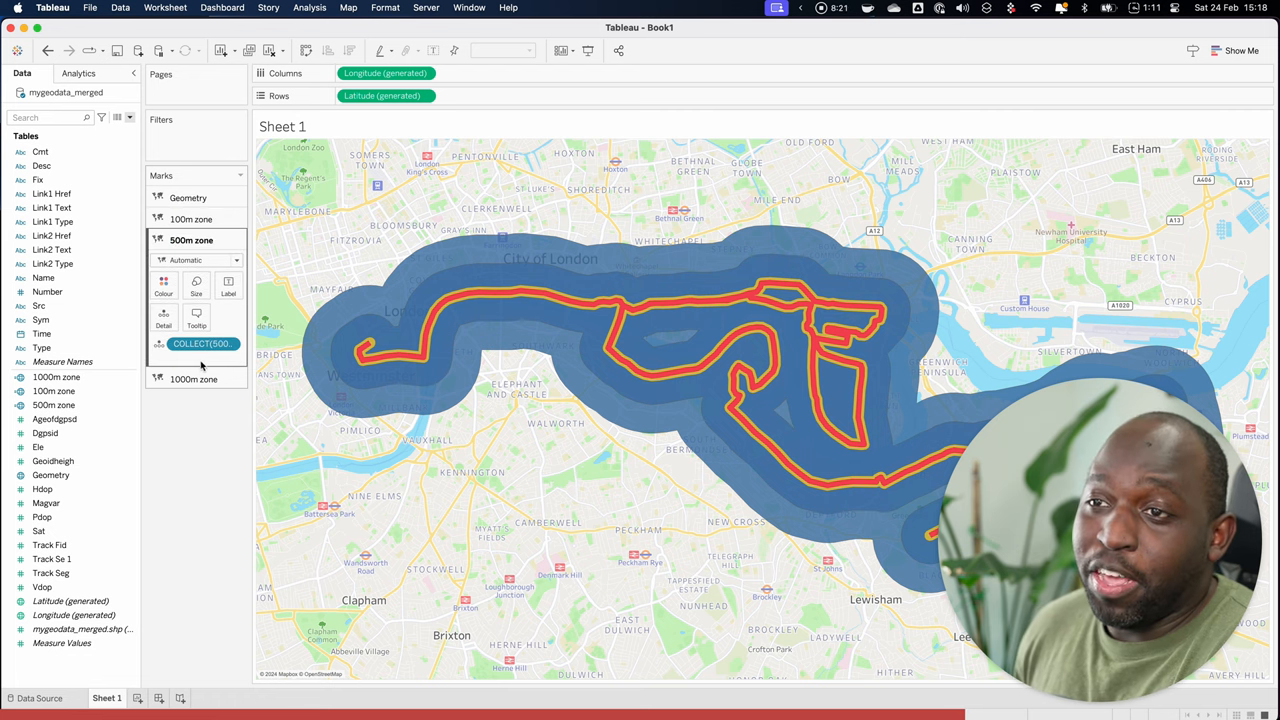
Step: Colour the 500m zone layer yellow and the 1000m zone layer grey
left_click(164, 284)
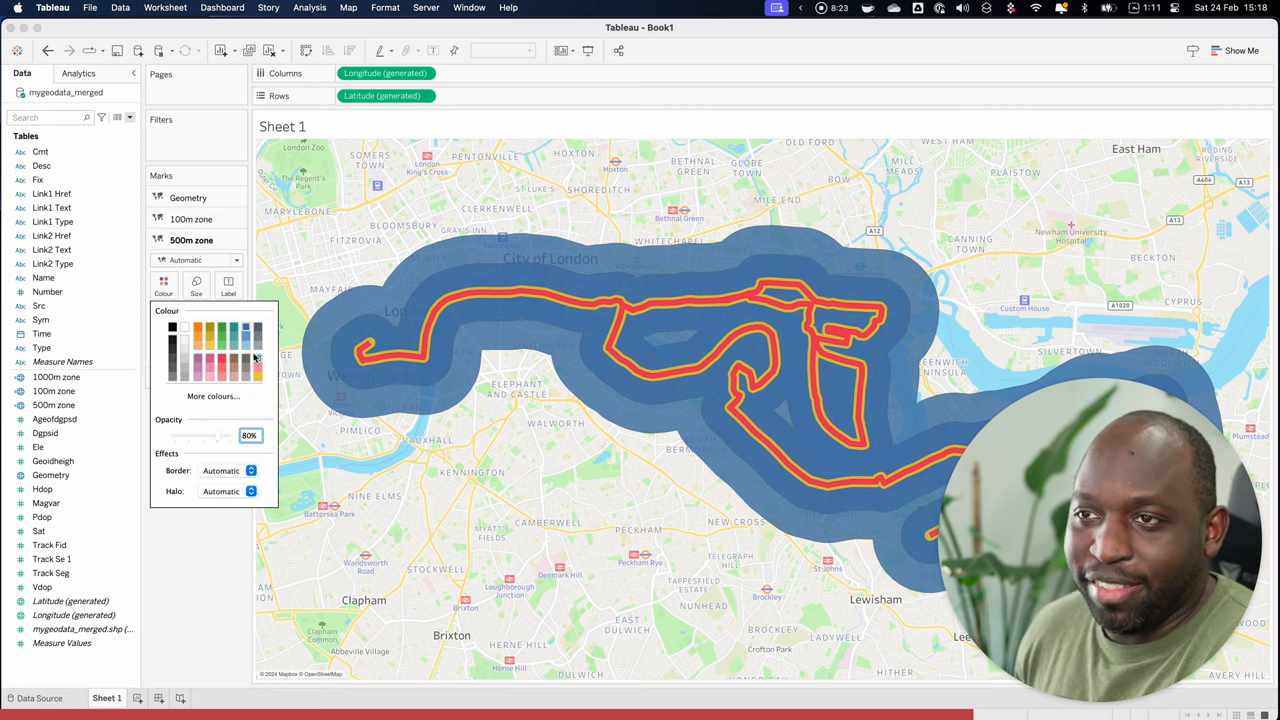
left_click(208, 344)
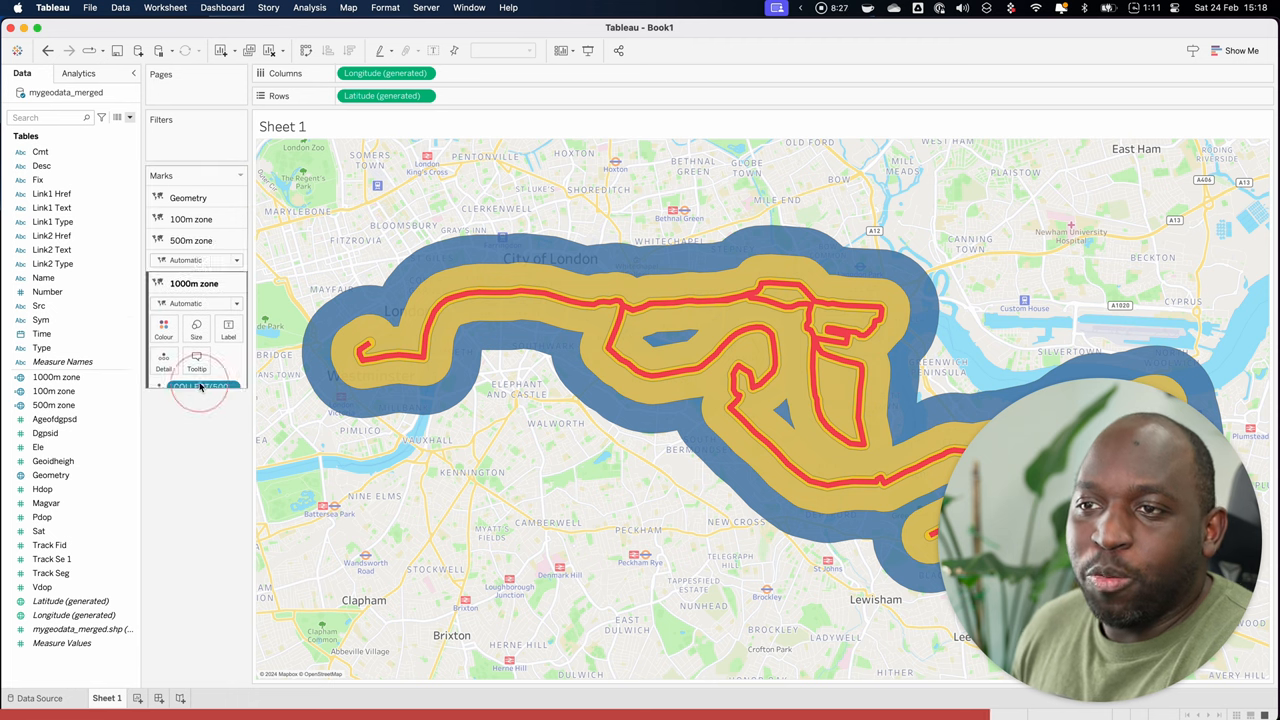
left_click(164, 328)
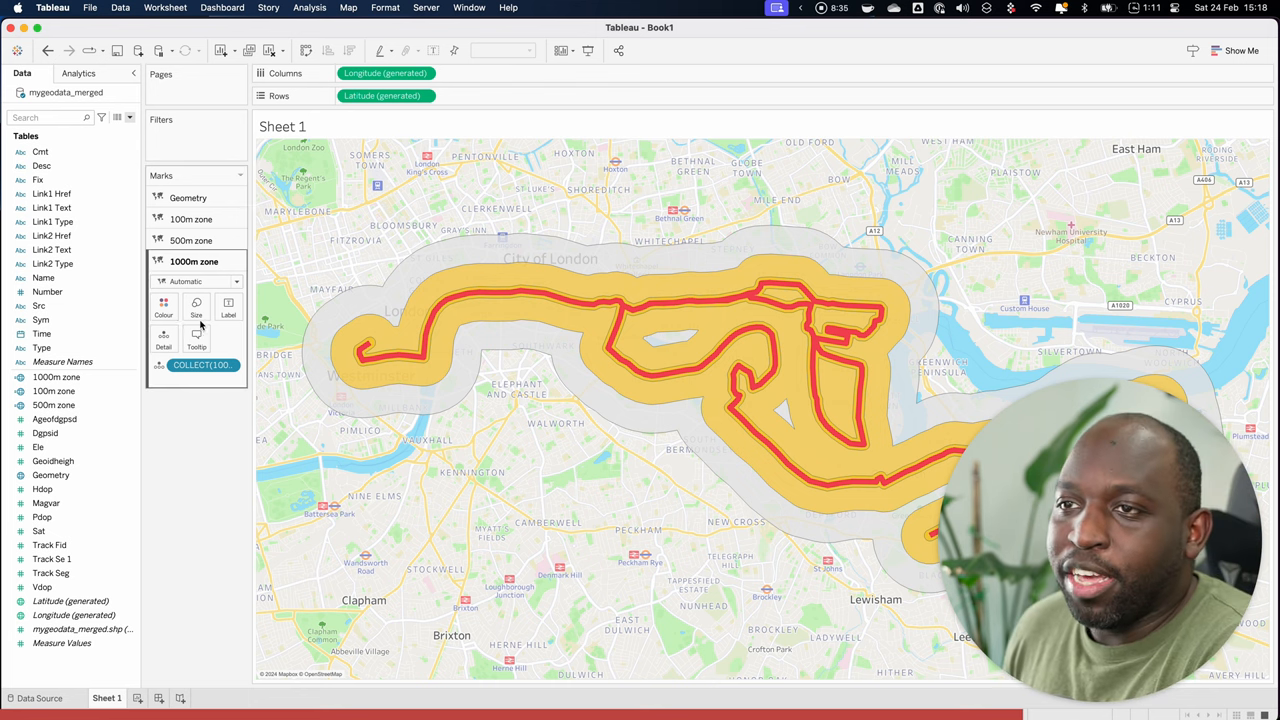
left_click(164, 304)
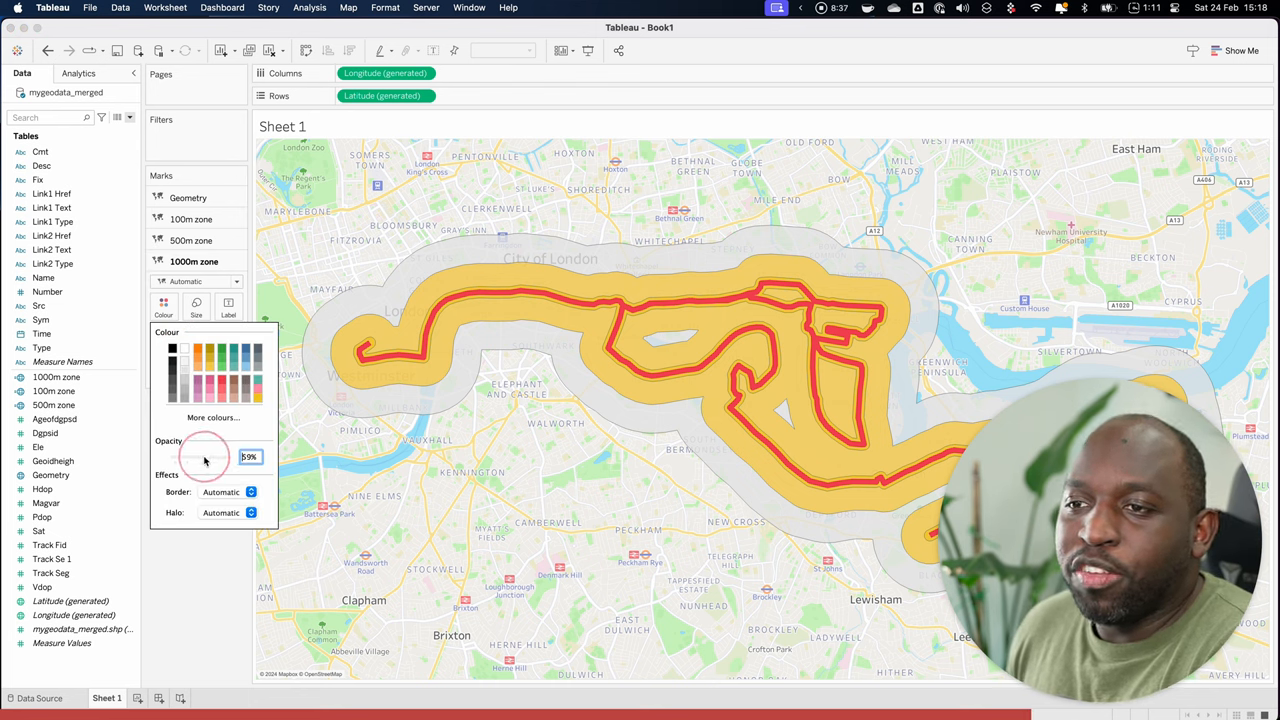
Step: Lower opacity so the 1000m, 500m and 100m zones are semi-transparent
left_click_drag(204, 456, 180, 456)
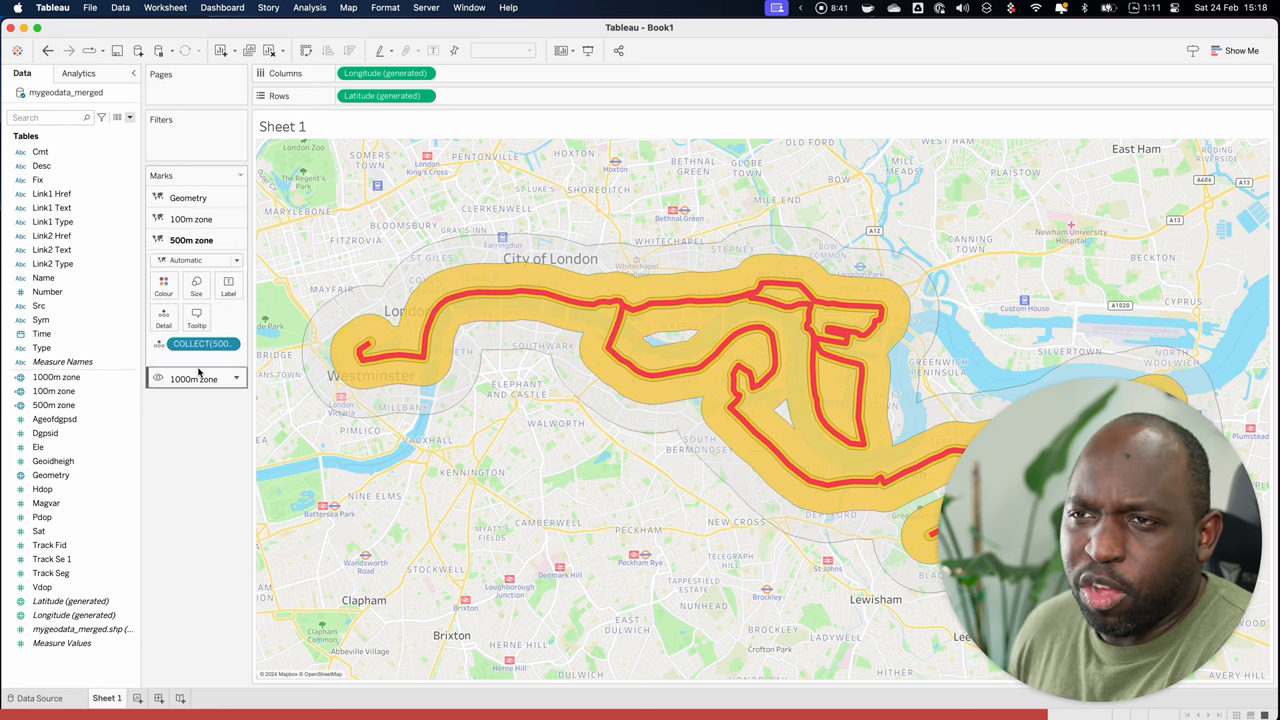
left_click(164, 290)
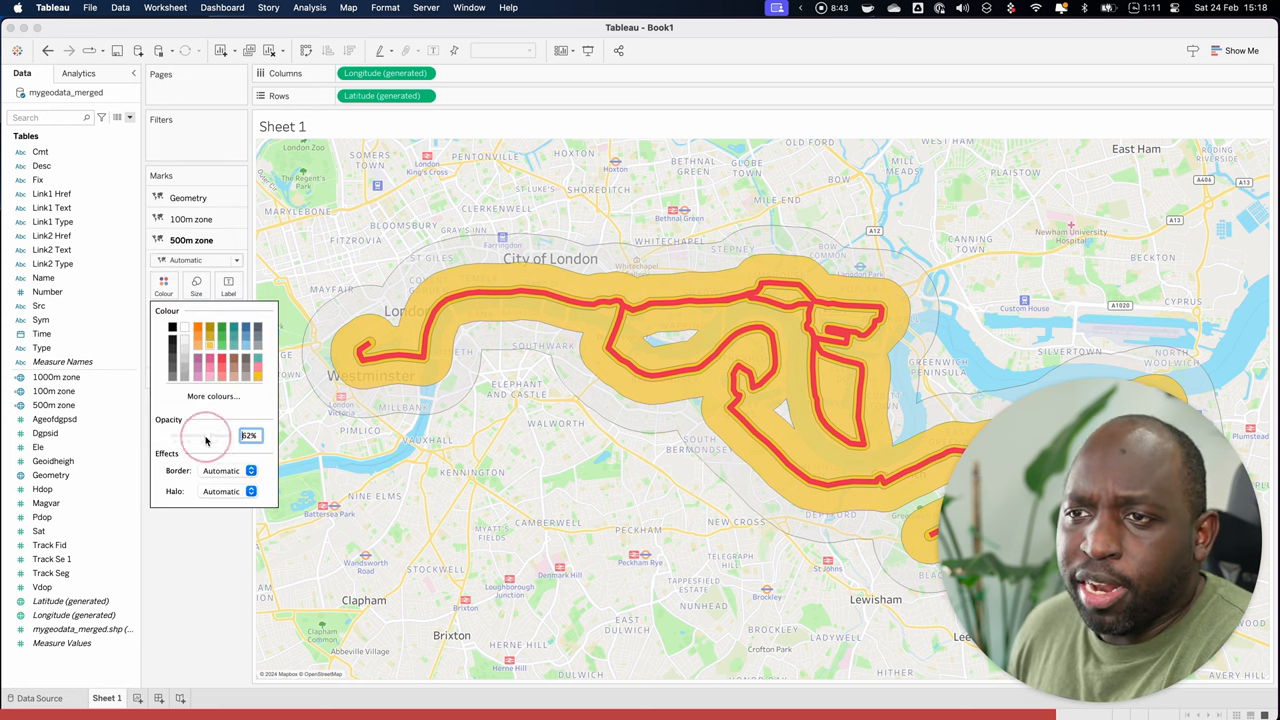
left_click_drag(208, 436, 196, 436)
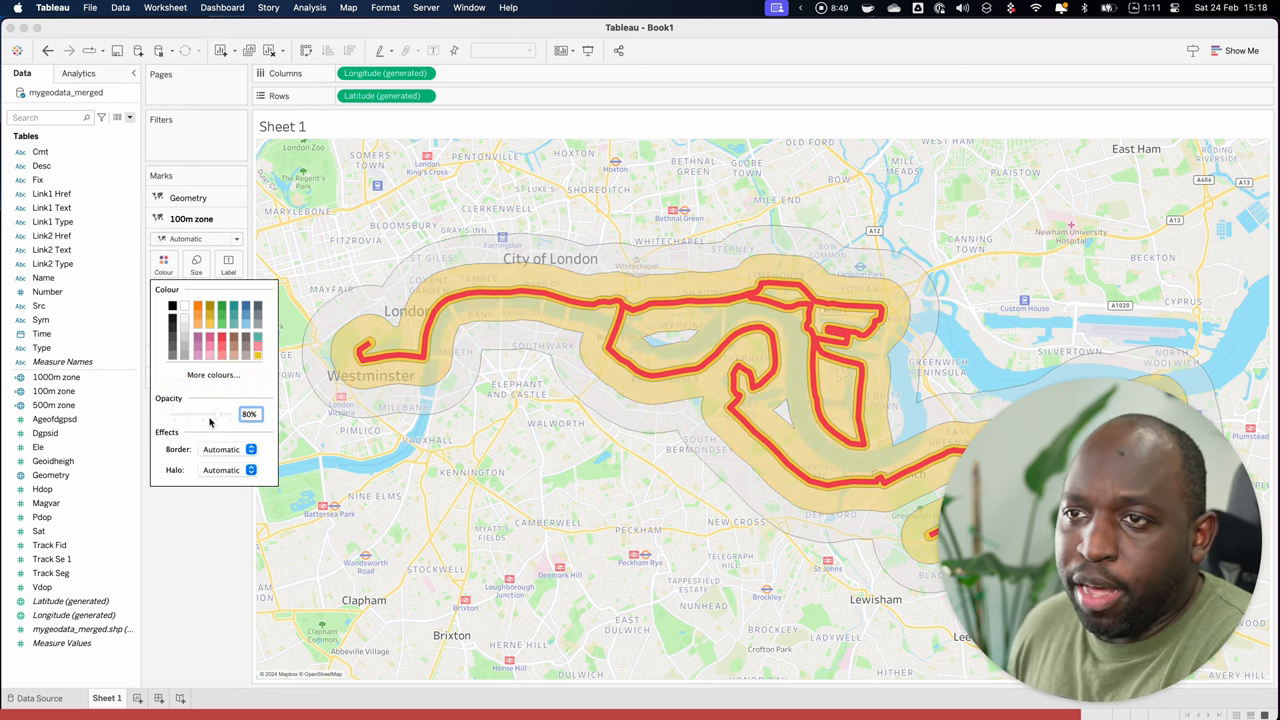
left_click_drag(222, 414, 196, 414)
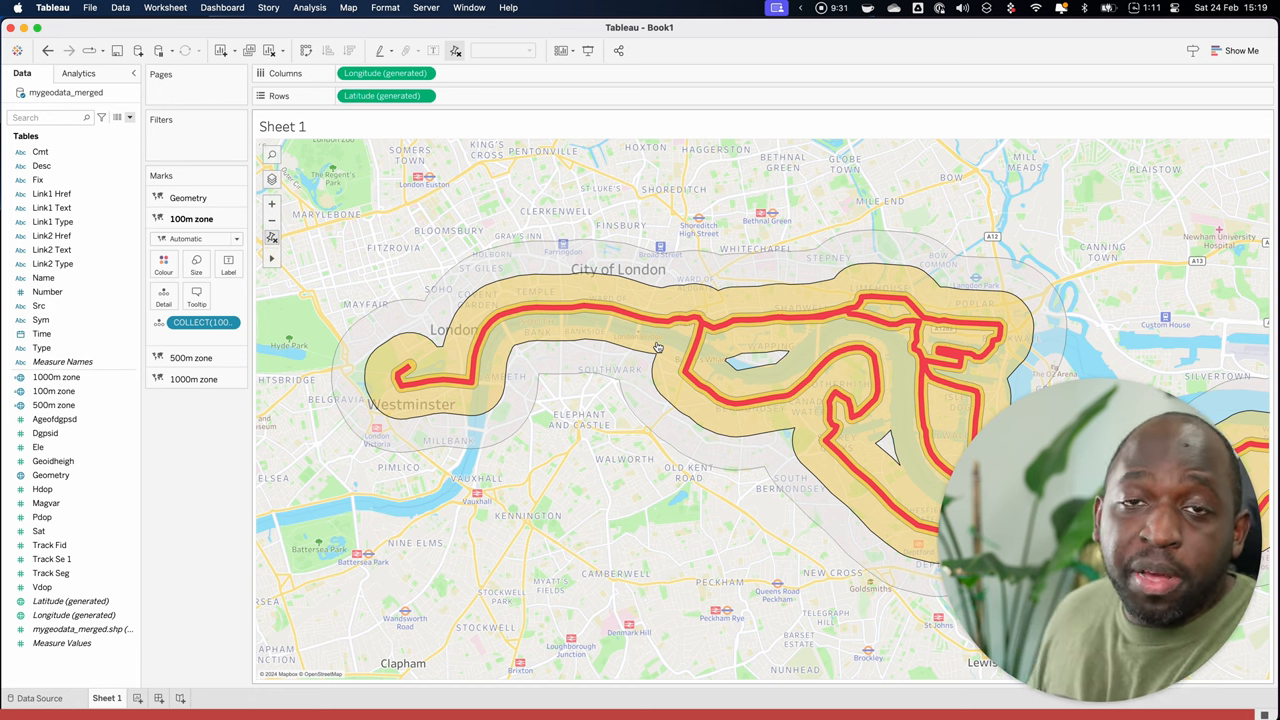
mouse_move(668, 346)
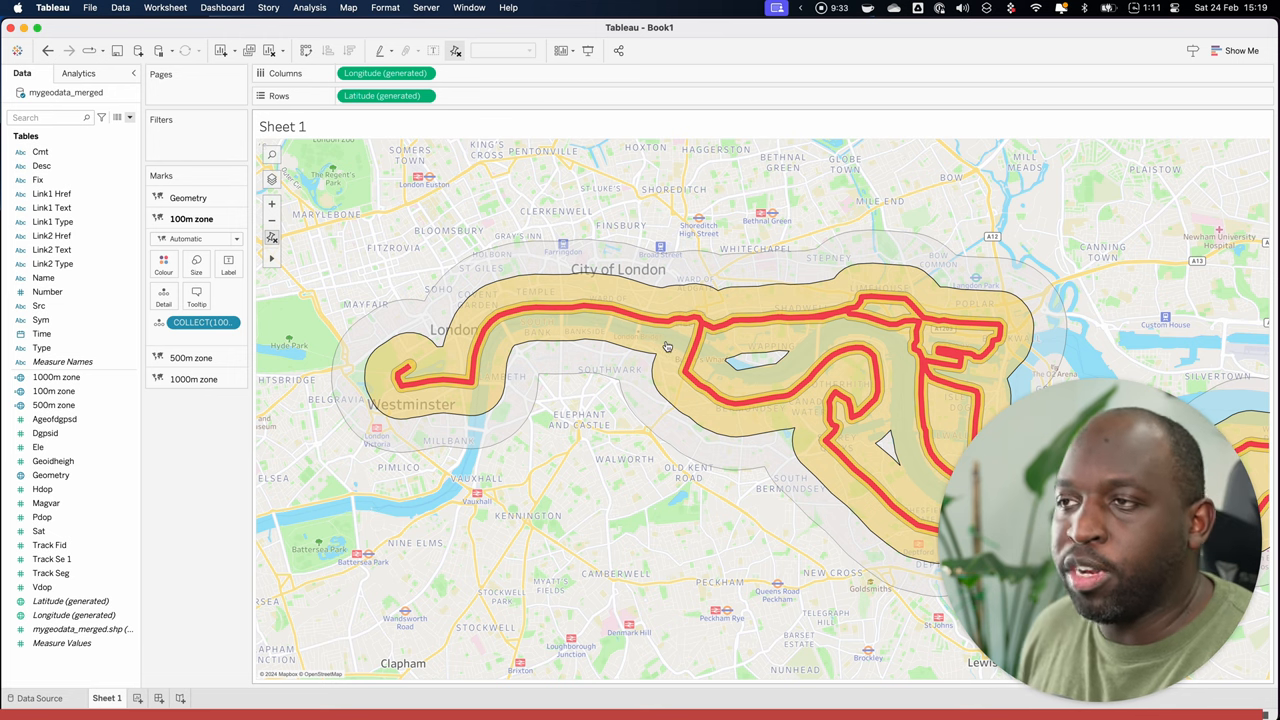